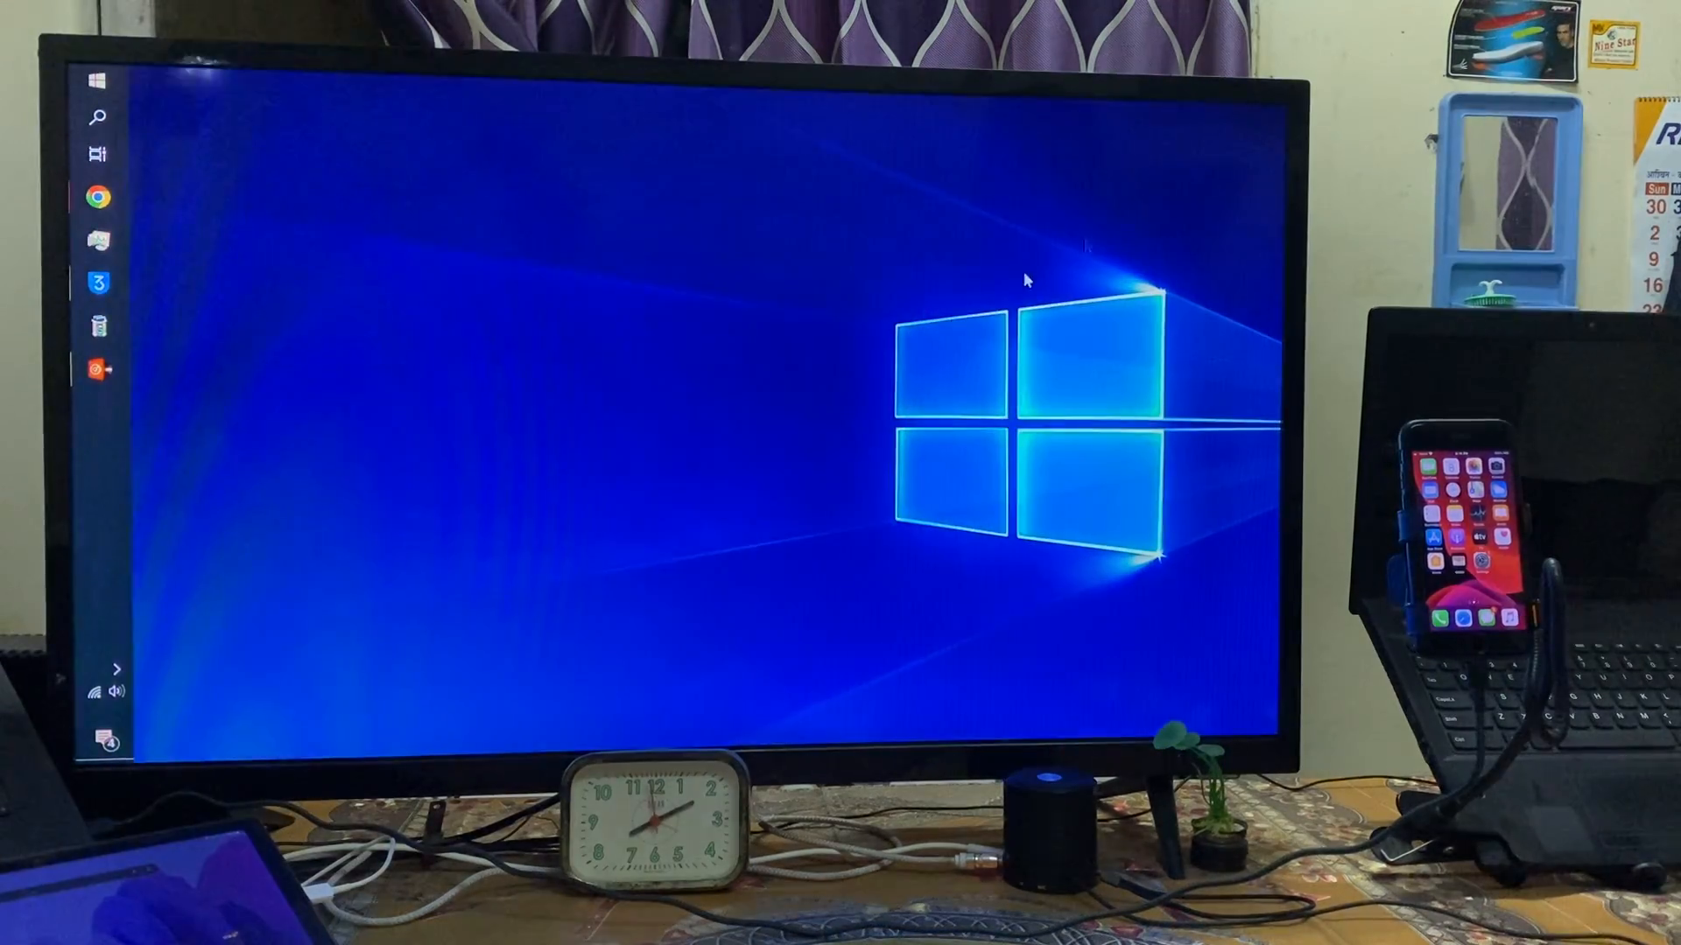
Launch 3uTools, close its stuck connecting window and approve the admin prompt, sending it to the tray.
click(97, 282)
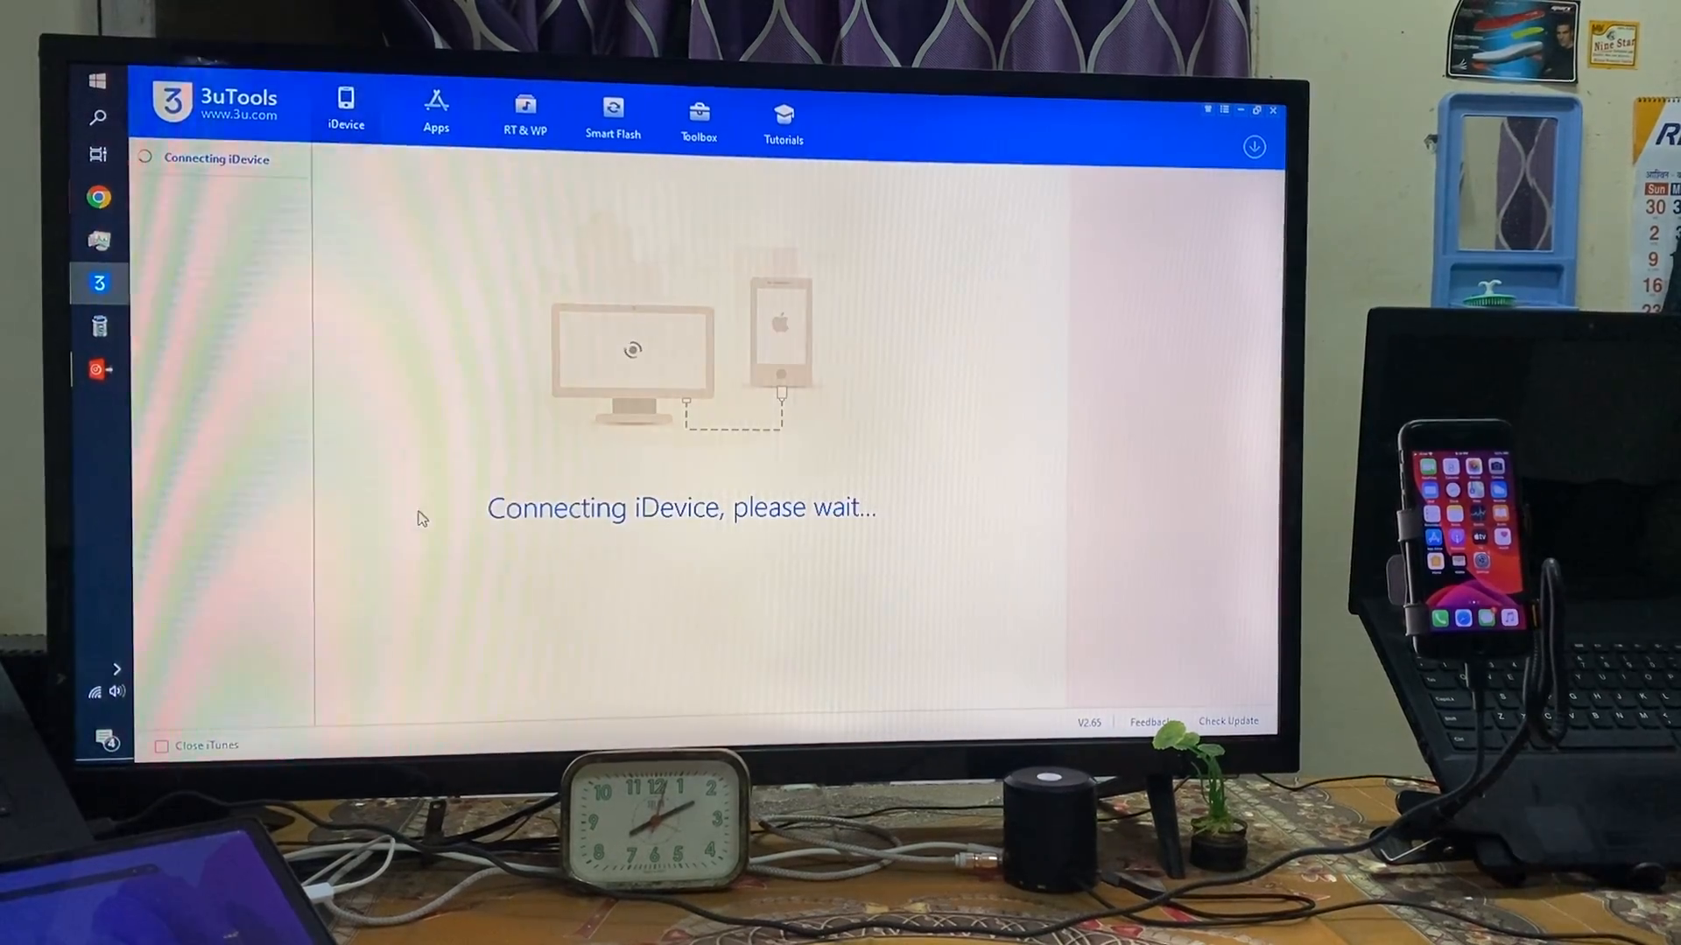
mouse_move(809, 543)
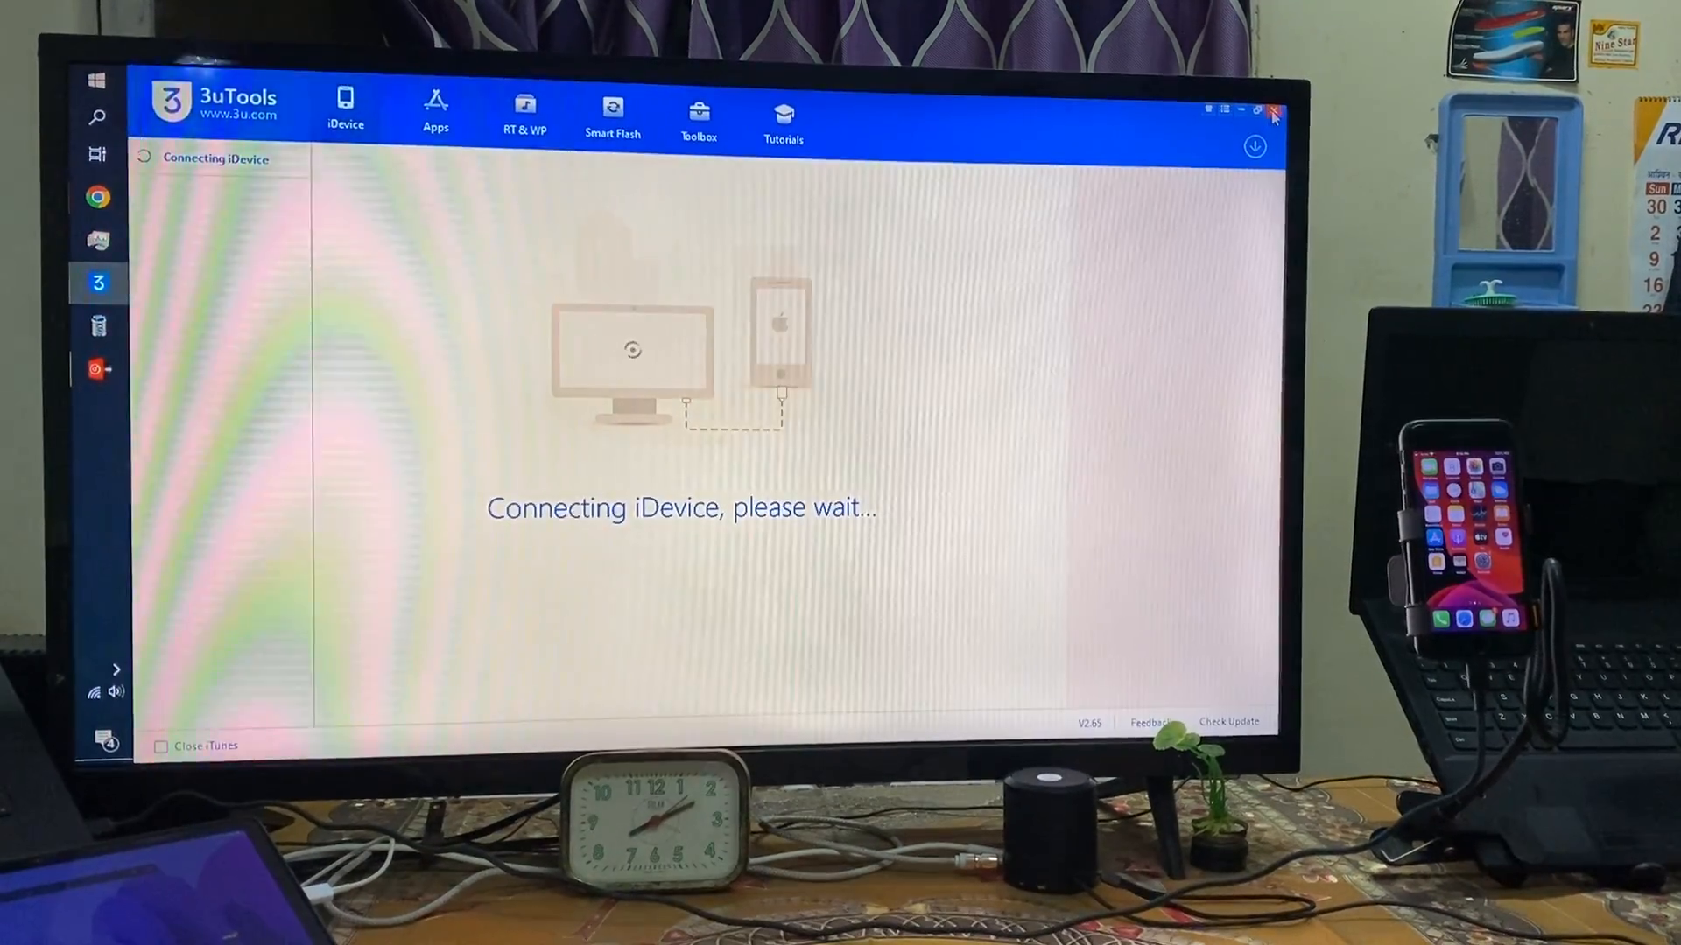
click(1240, 110)
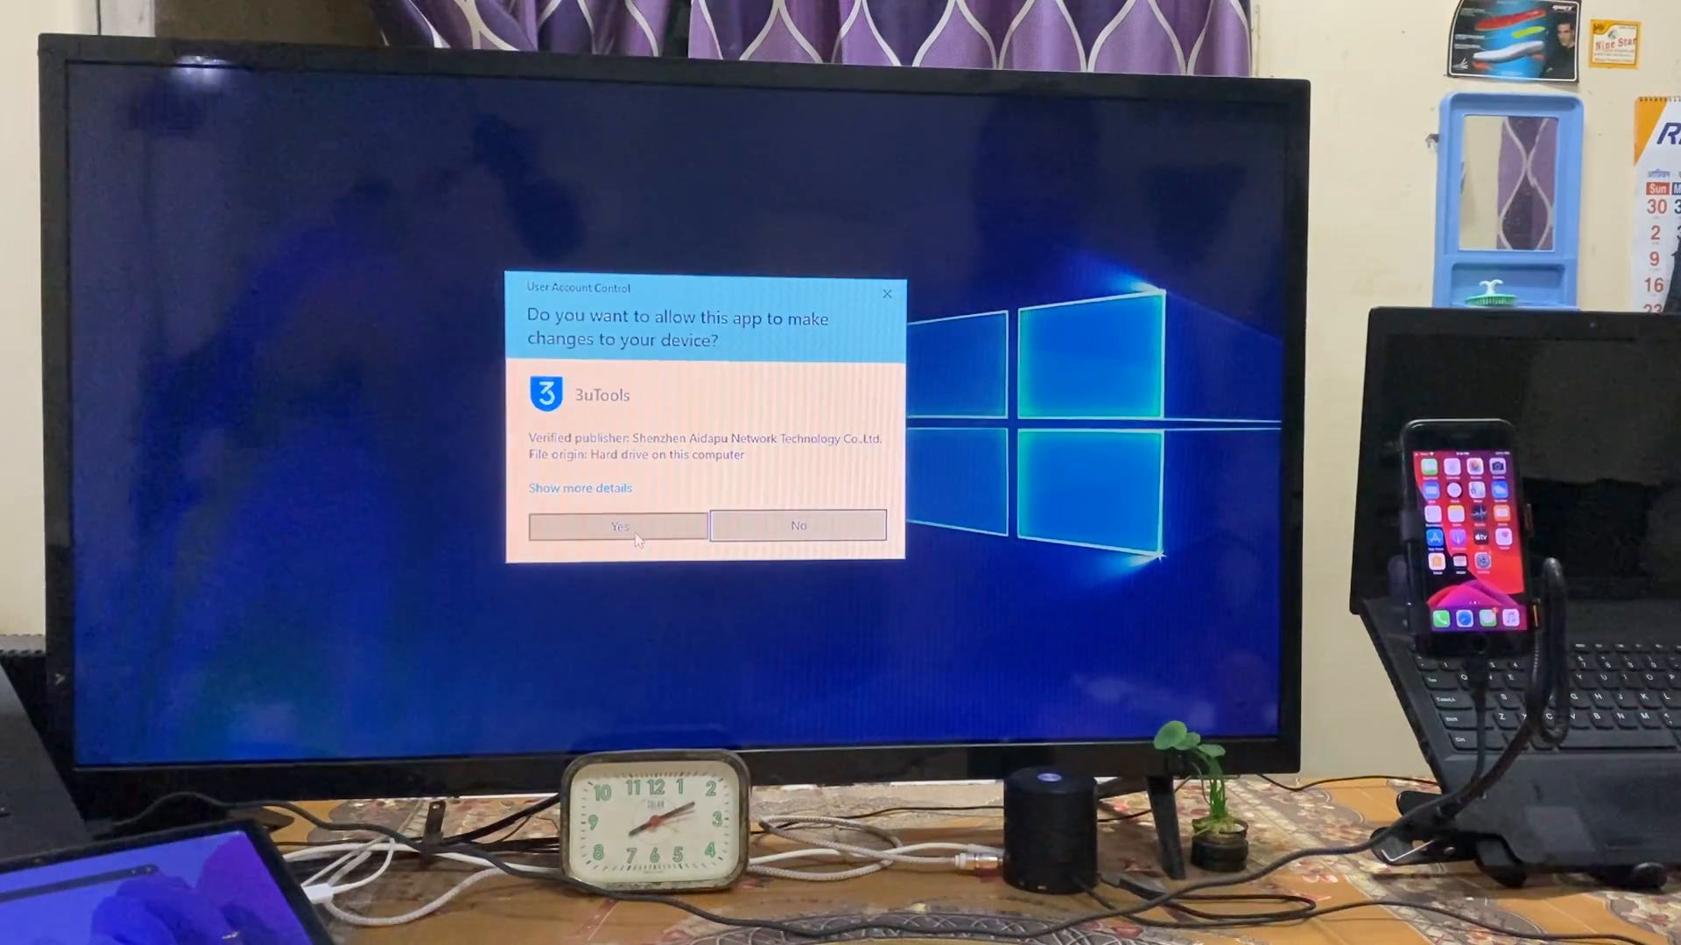
click(615, 525)
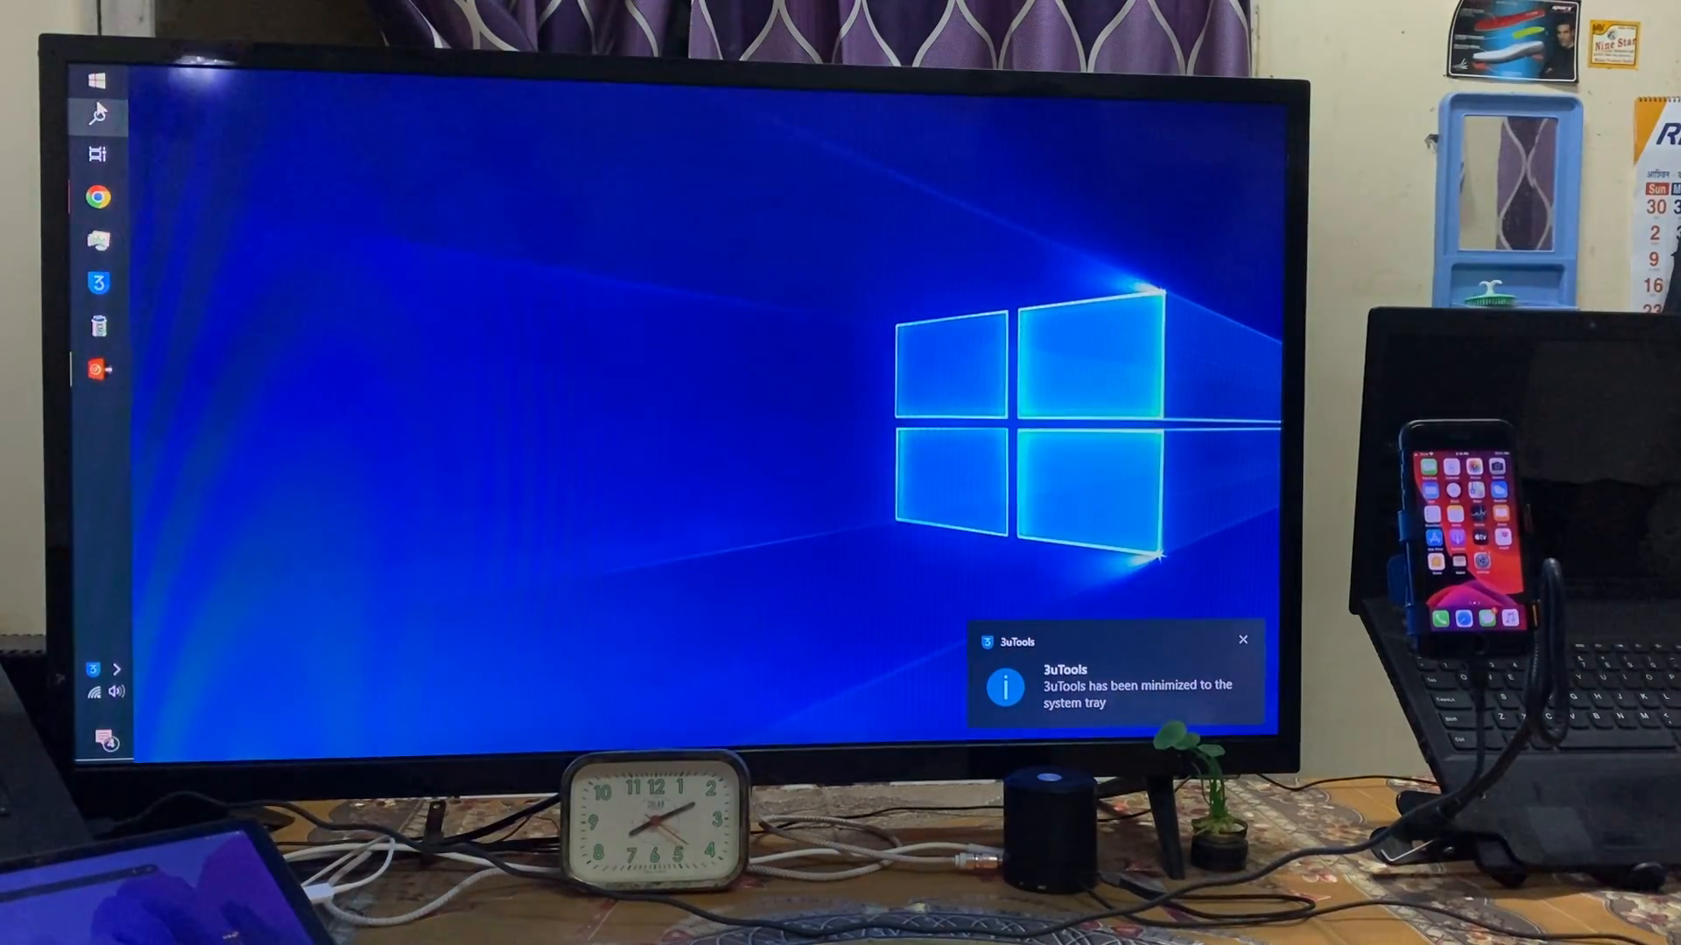
Open iTunes and confirm no iPhone appears in the library sidebar.
click(96, 81)
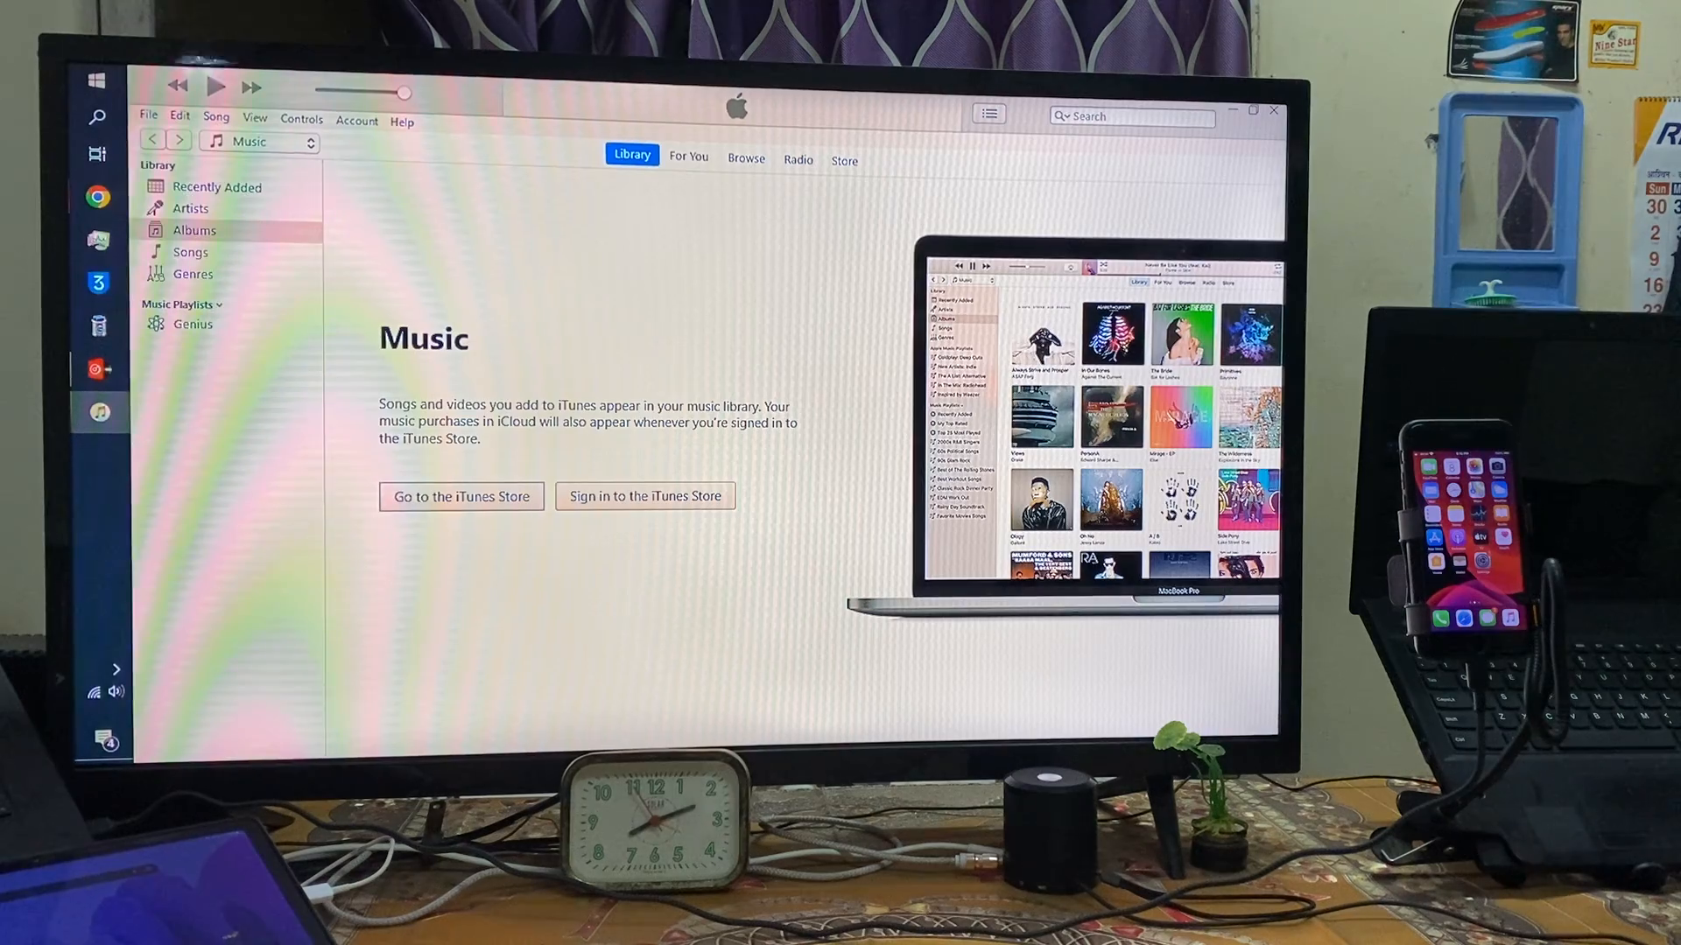
mouse_move(841, 648)
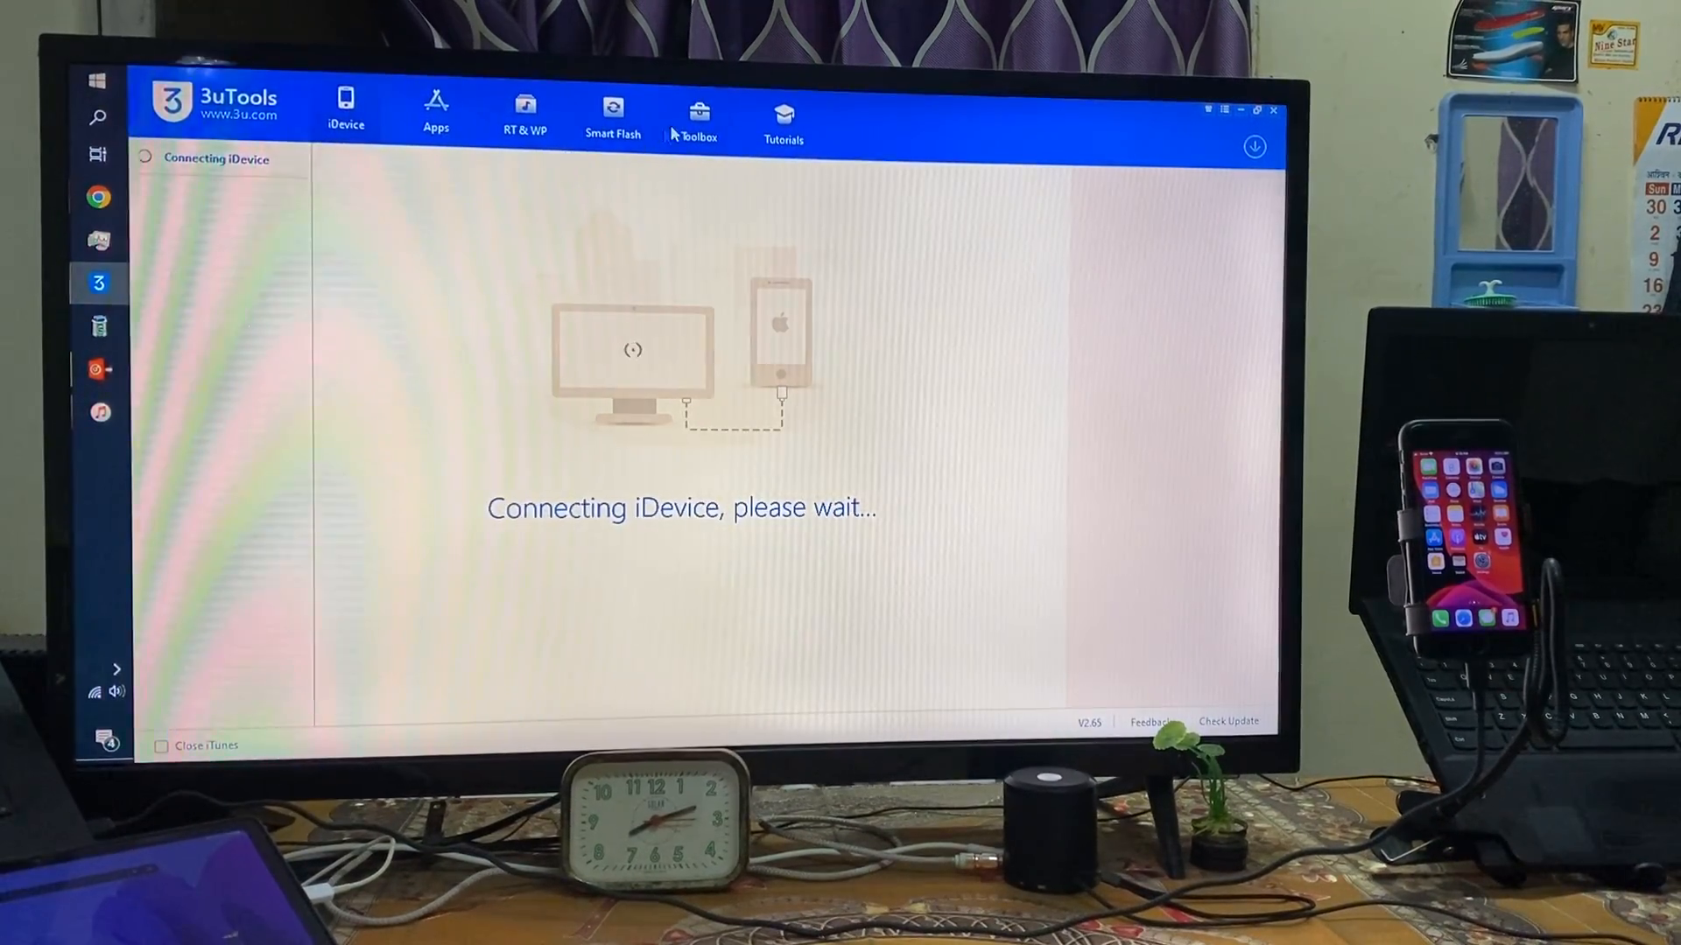
Run Repair Driver from Toolbox > iTunes Utility to fix the Apple device drivers.
click(697, 115)
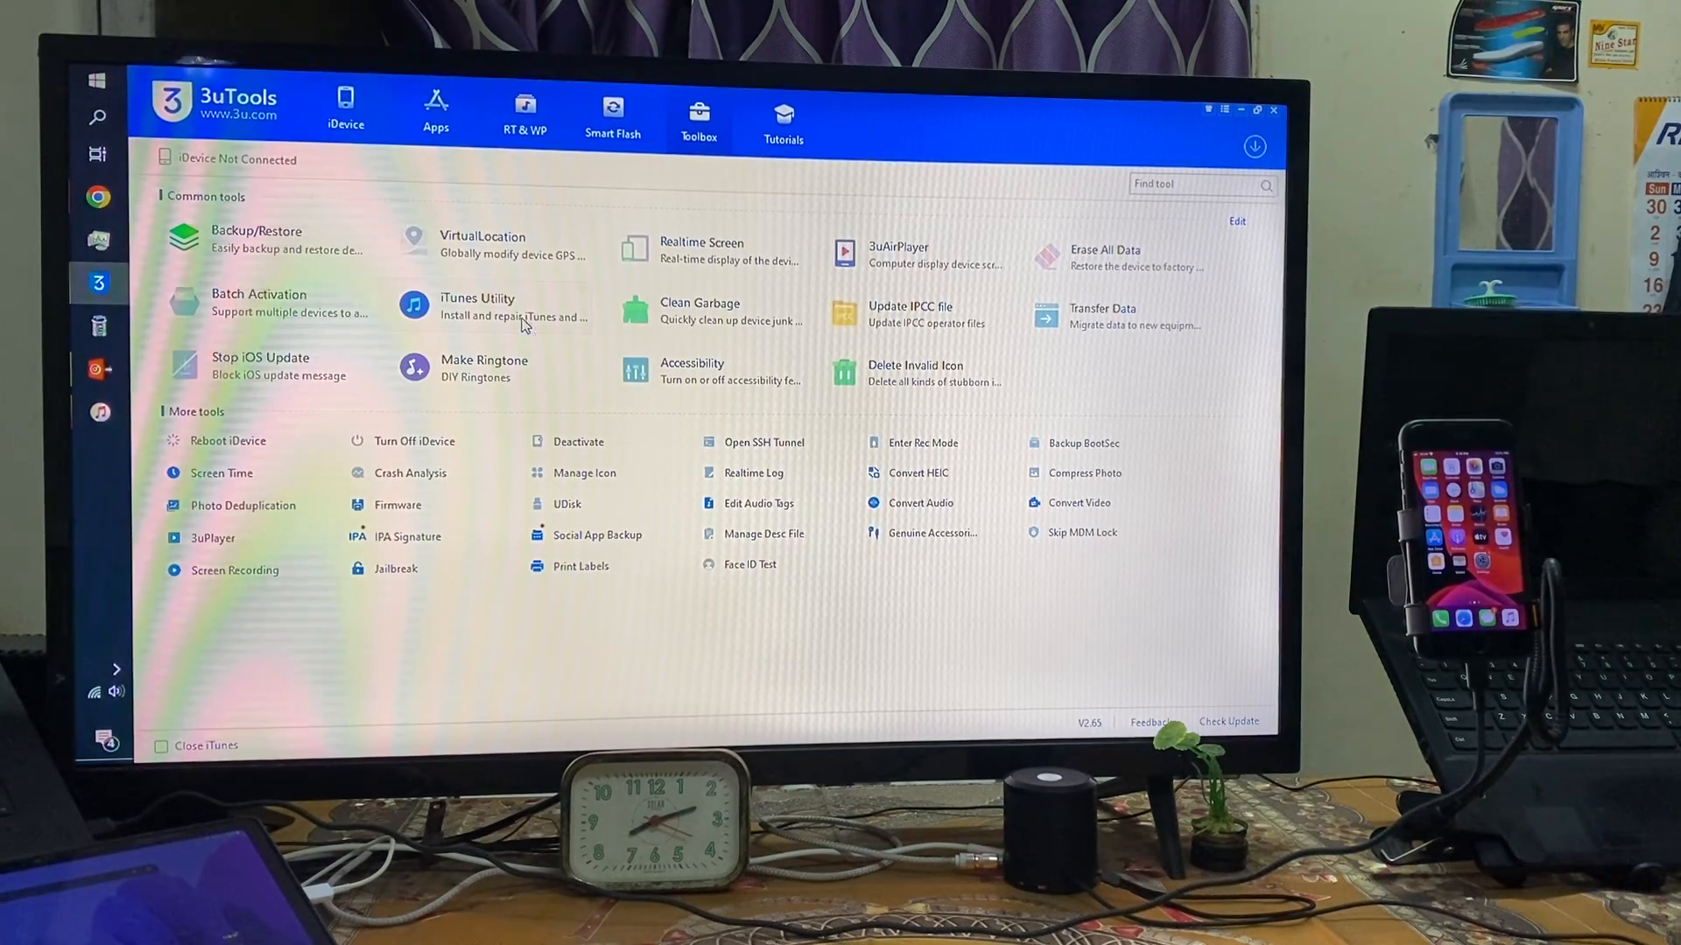
click(476, 305)
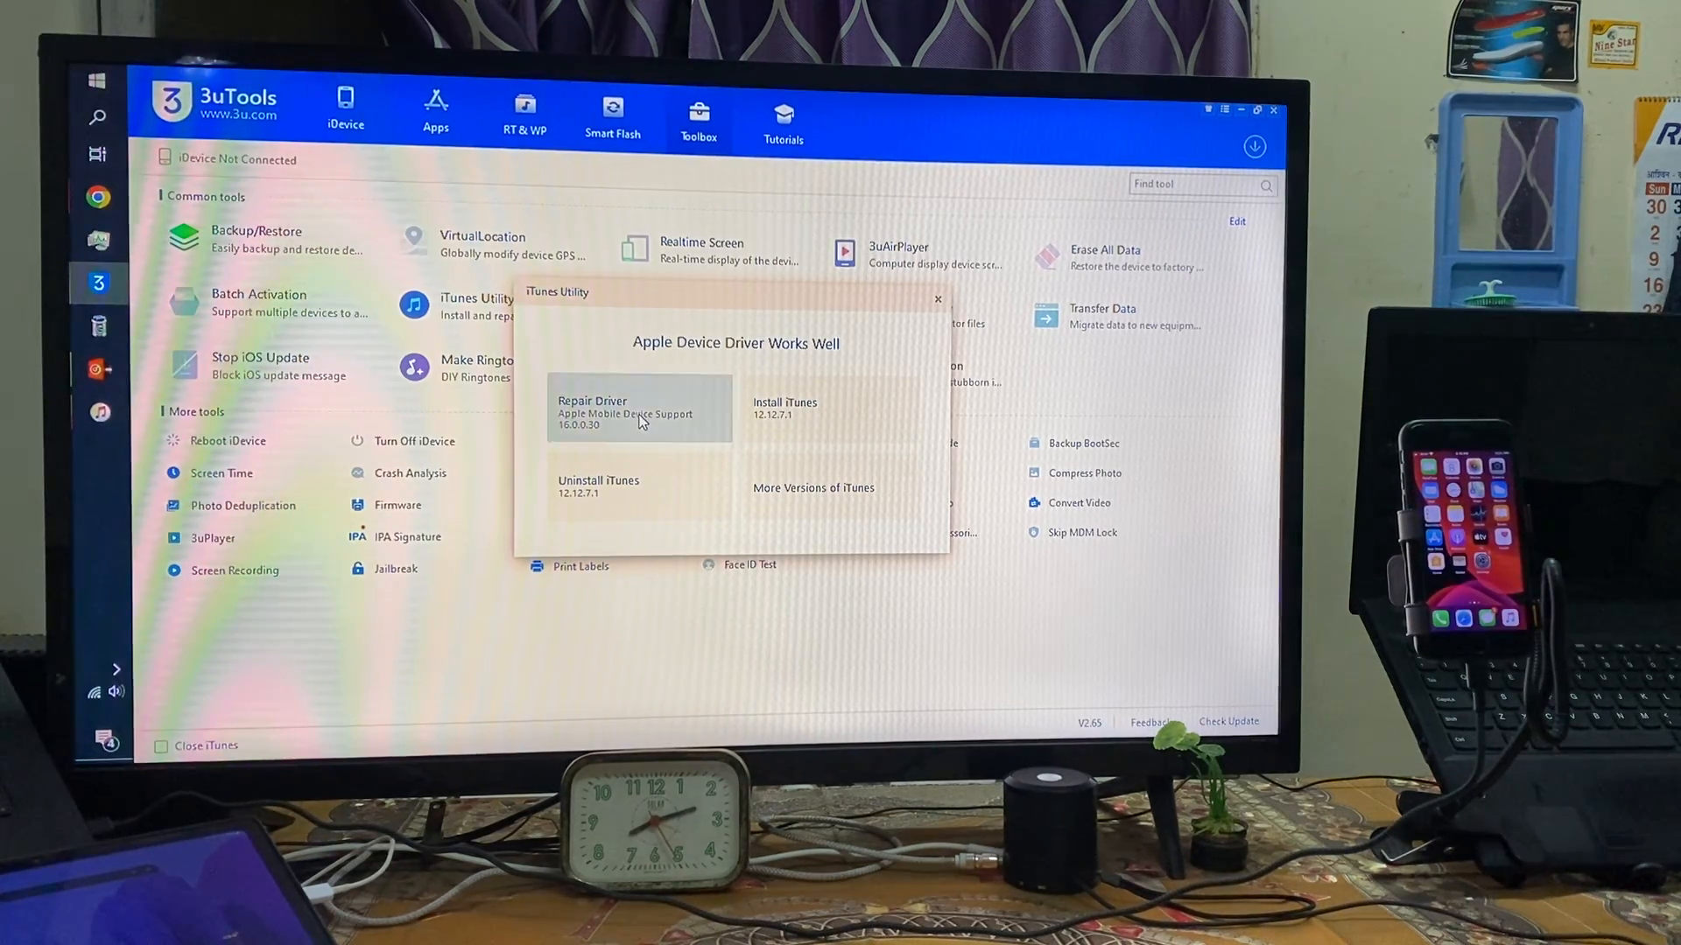
click(591, 407)
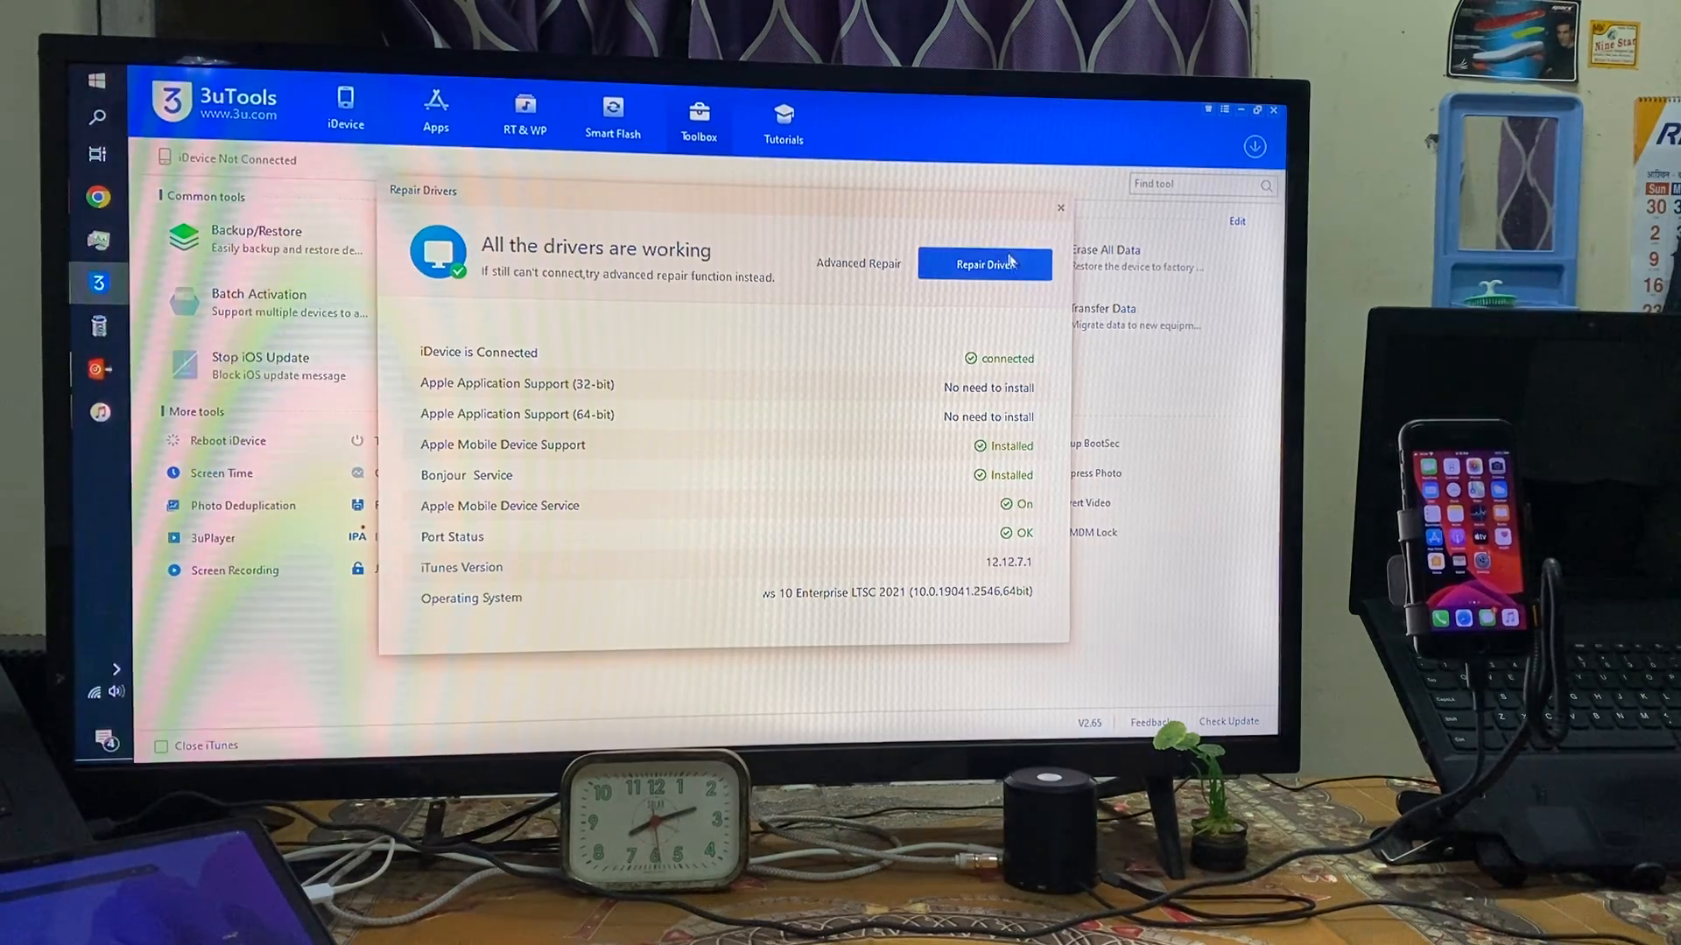
click(982, 263)
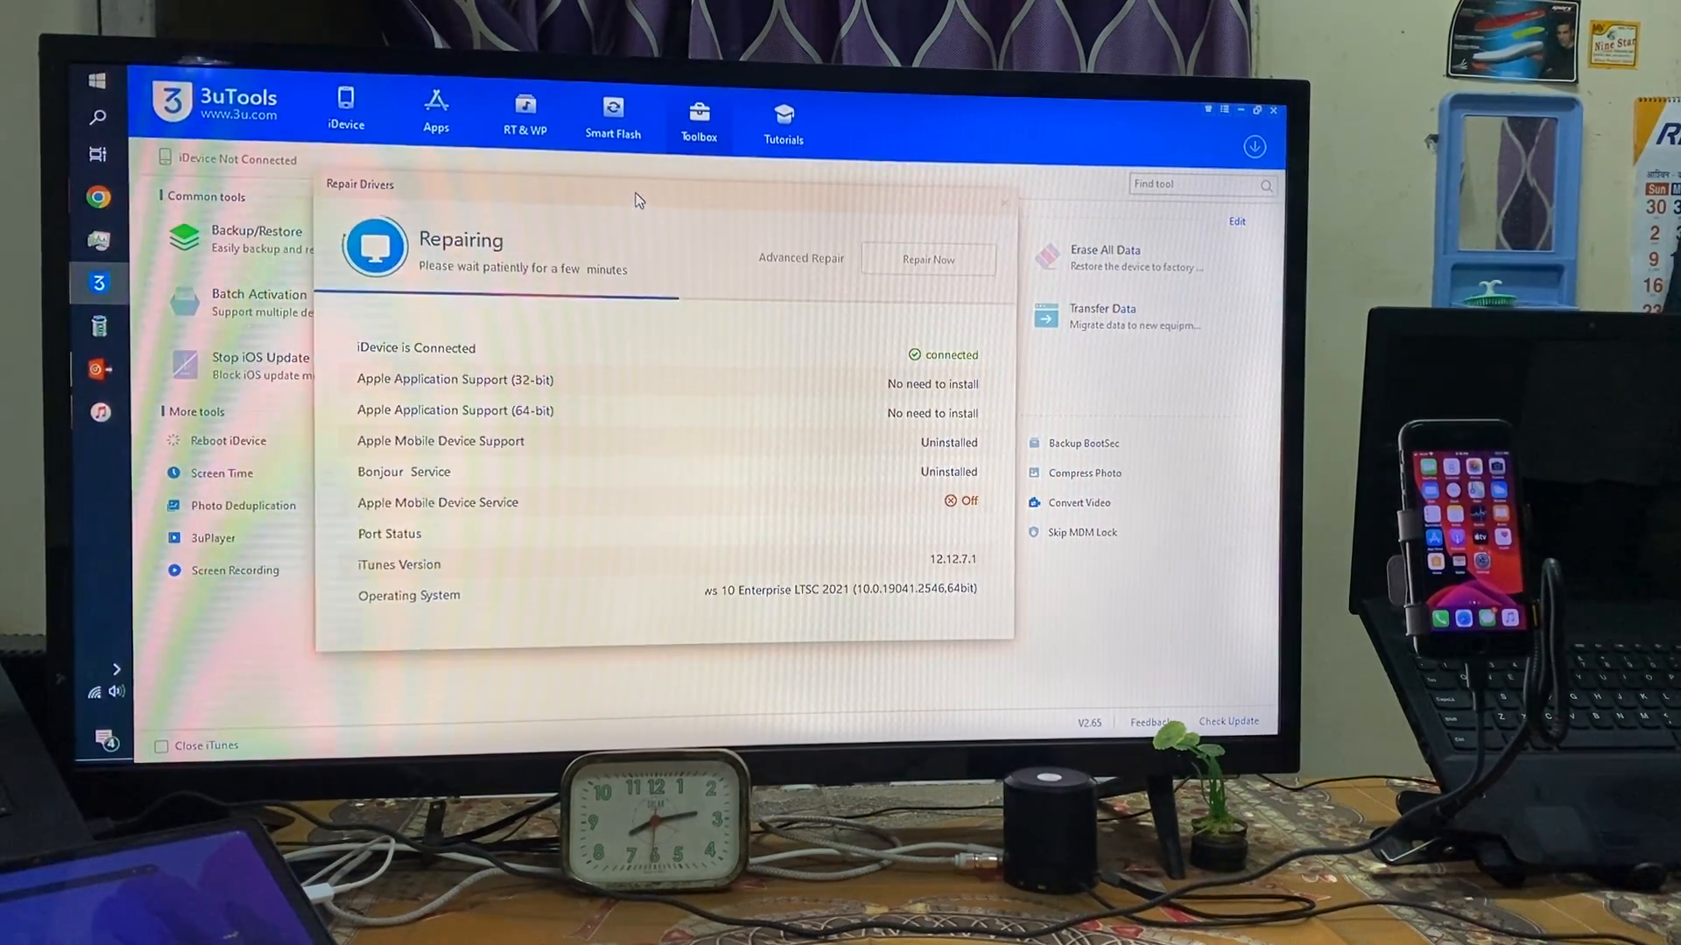
mouse_move(798, 233)
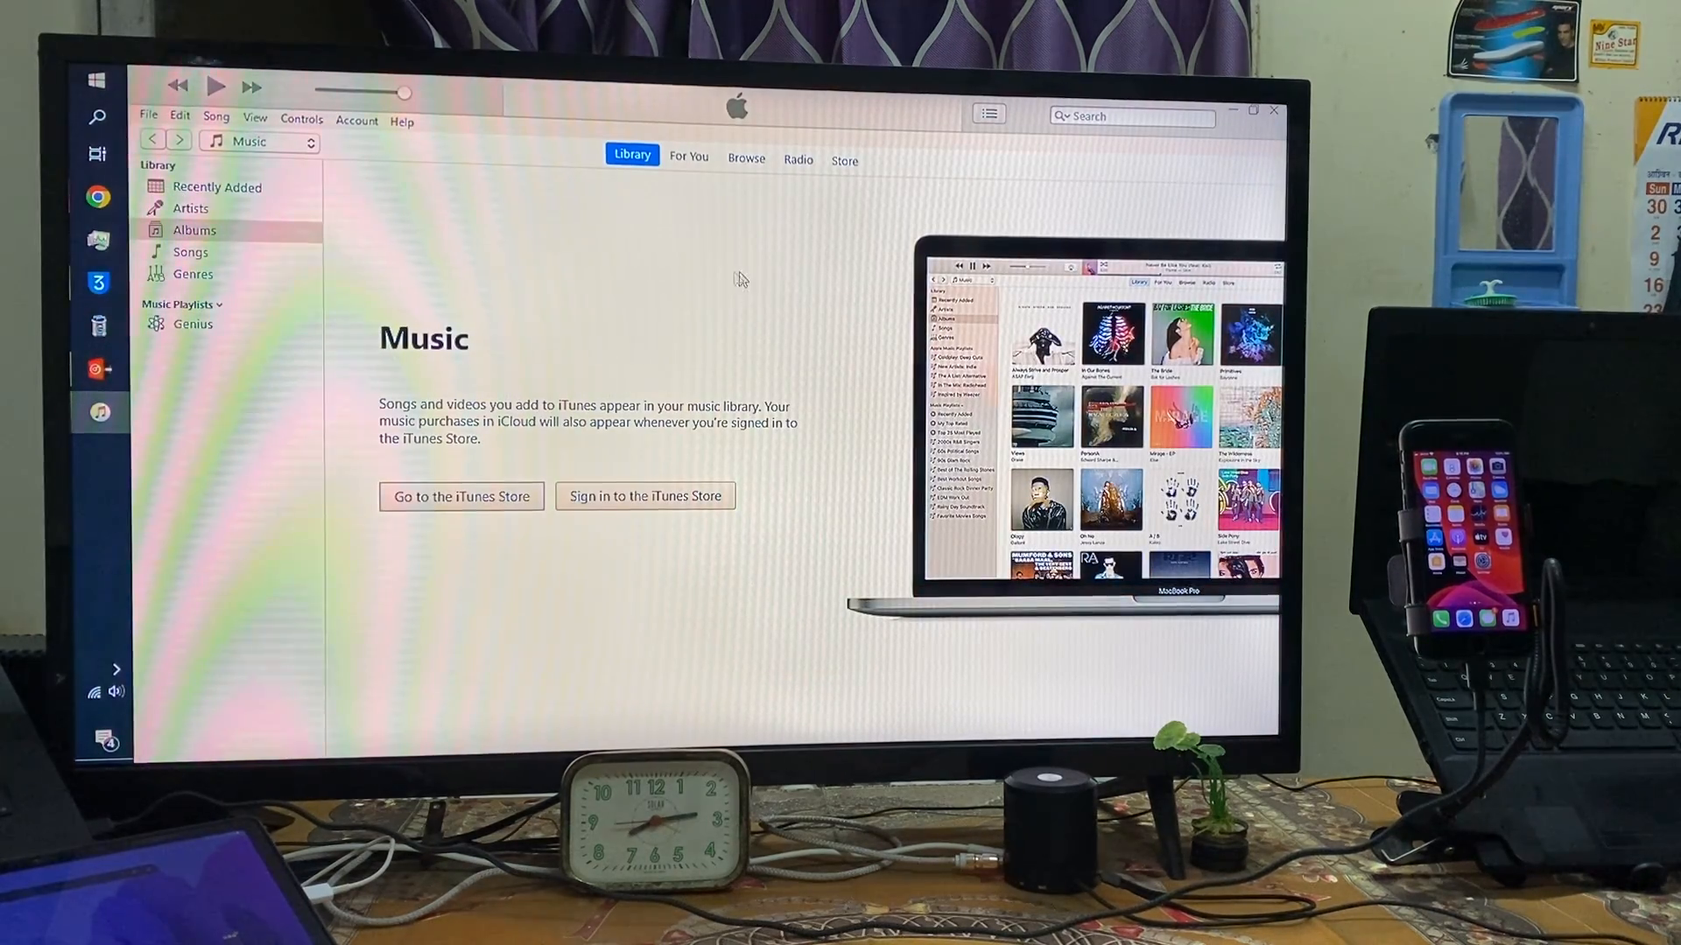
mouse_move(1195, 215)
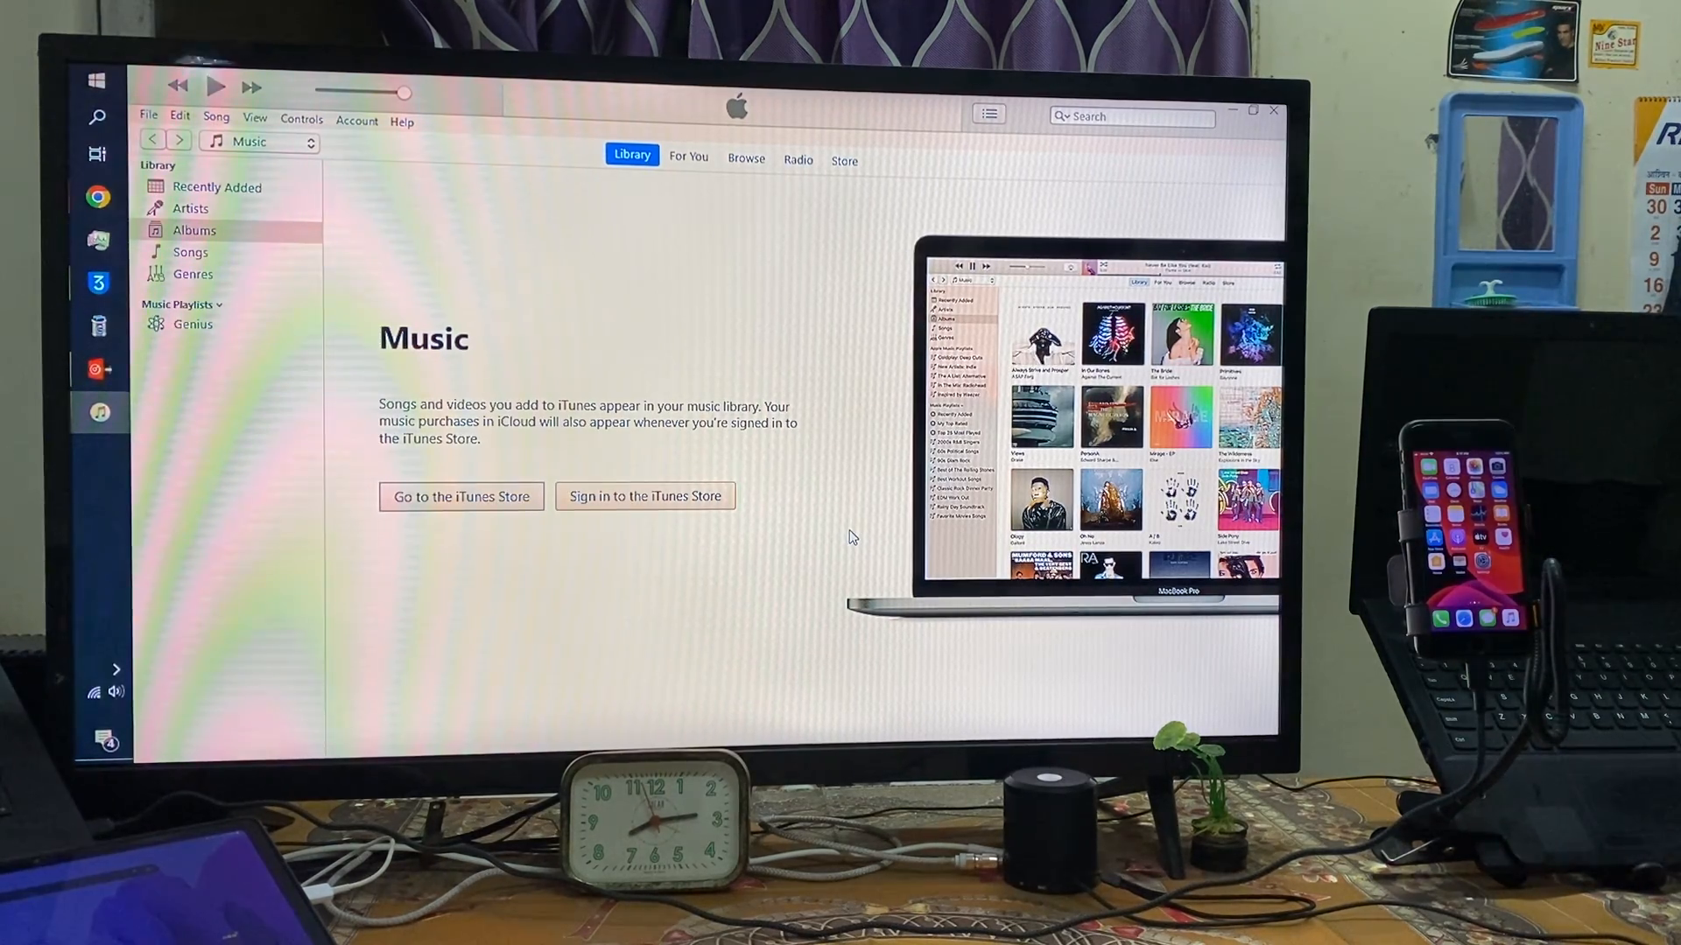
mouse_move(1213, 299)
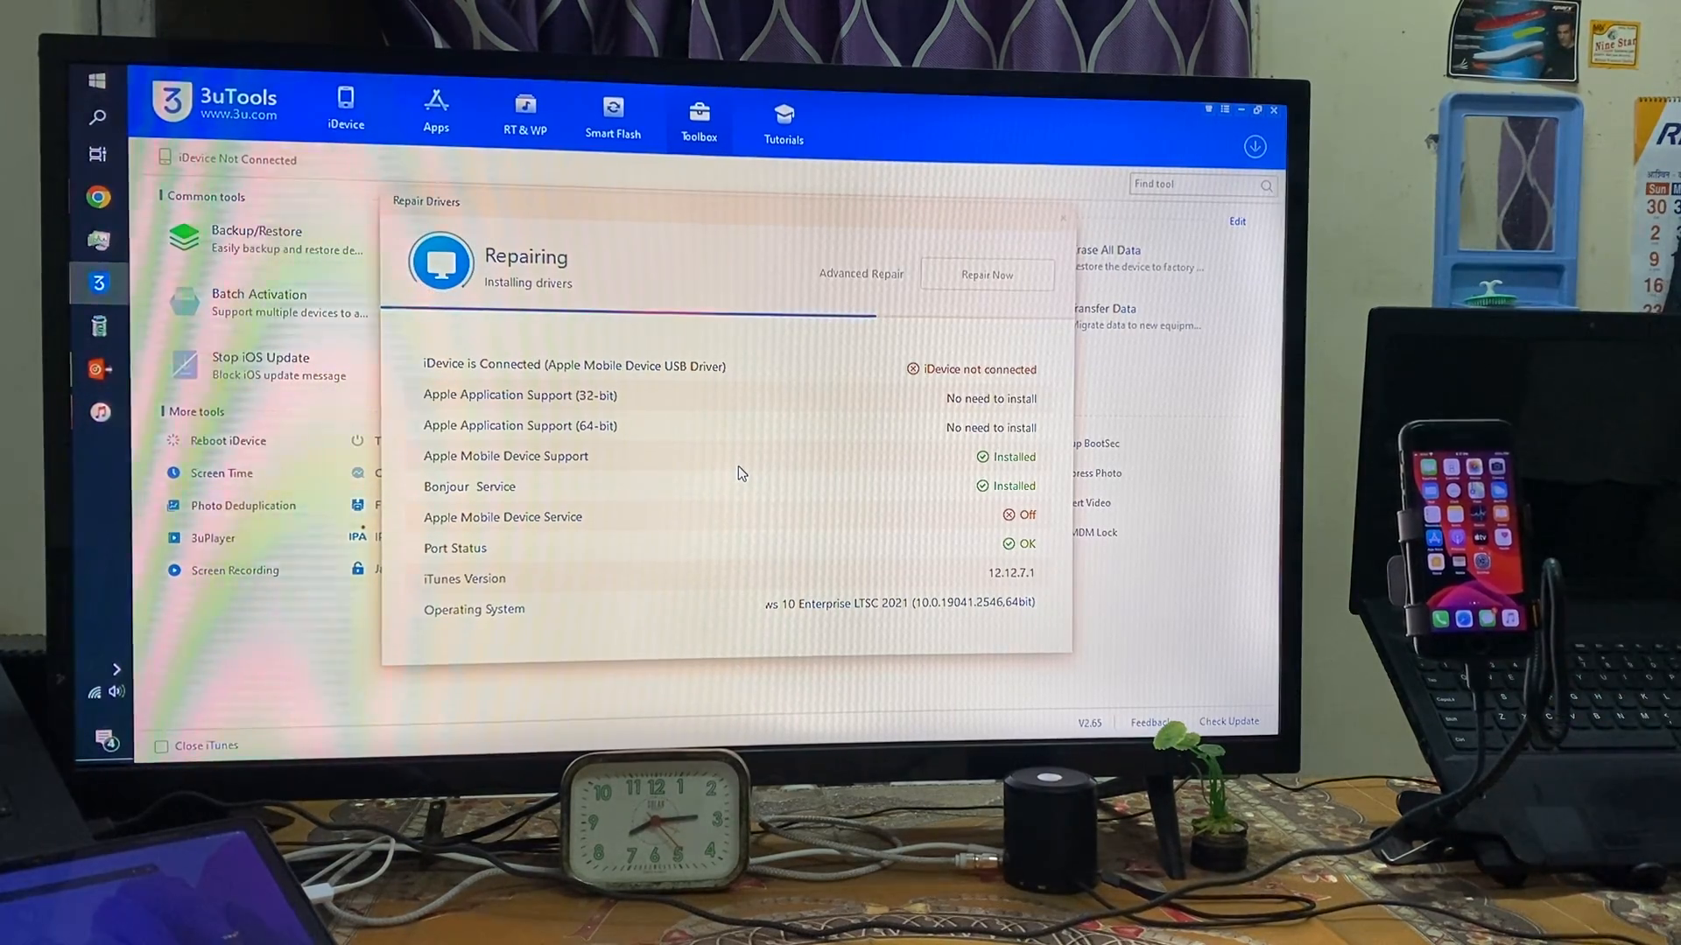
mouse_move(743, 729)
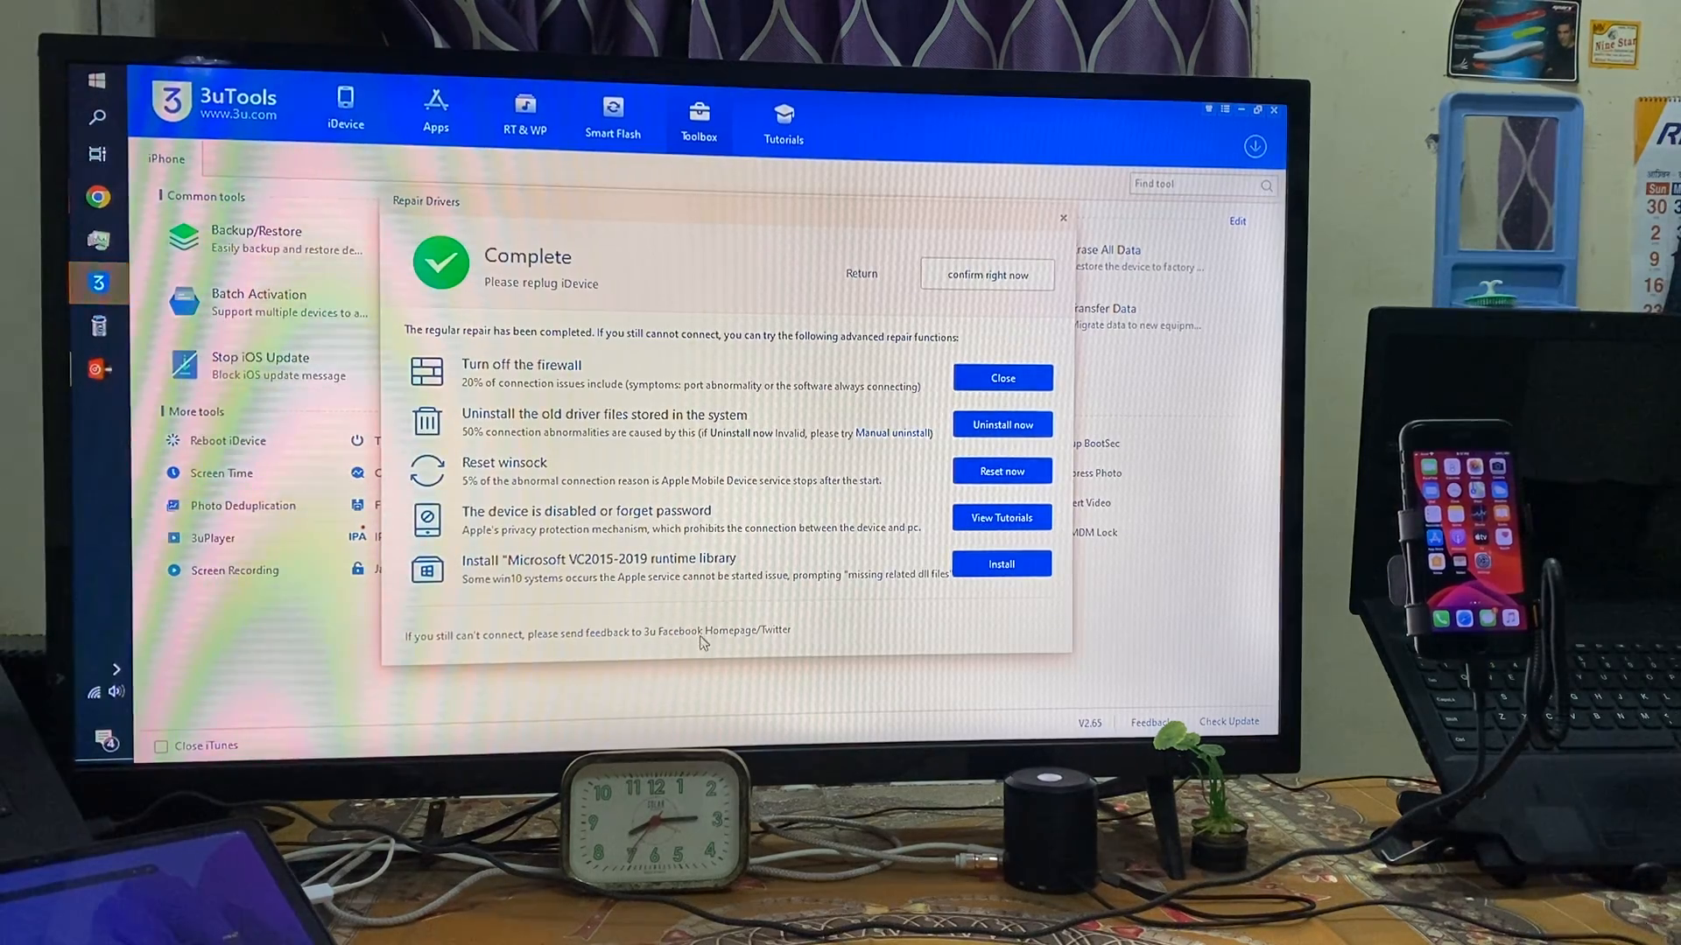
mouse_move(1000, 425)
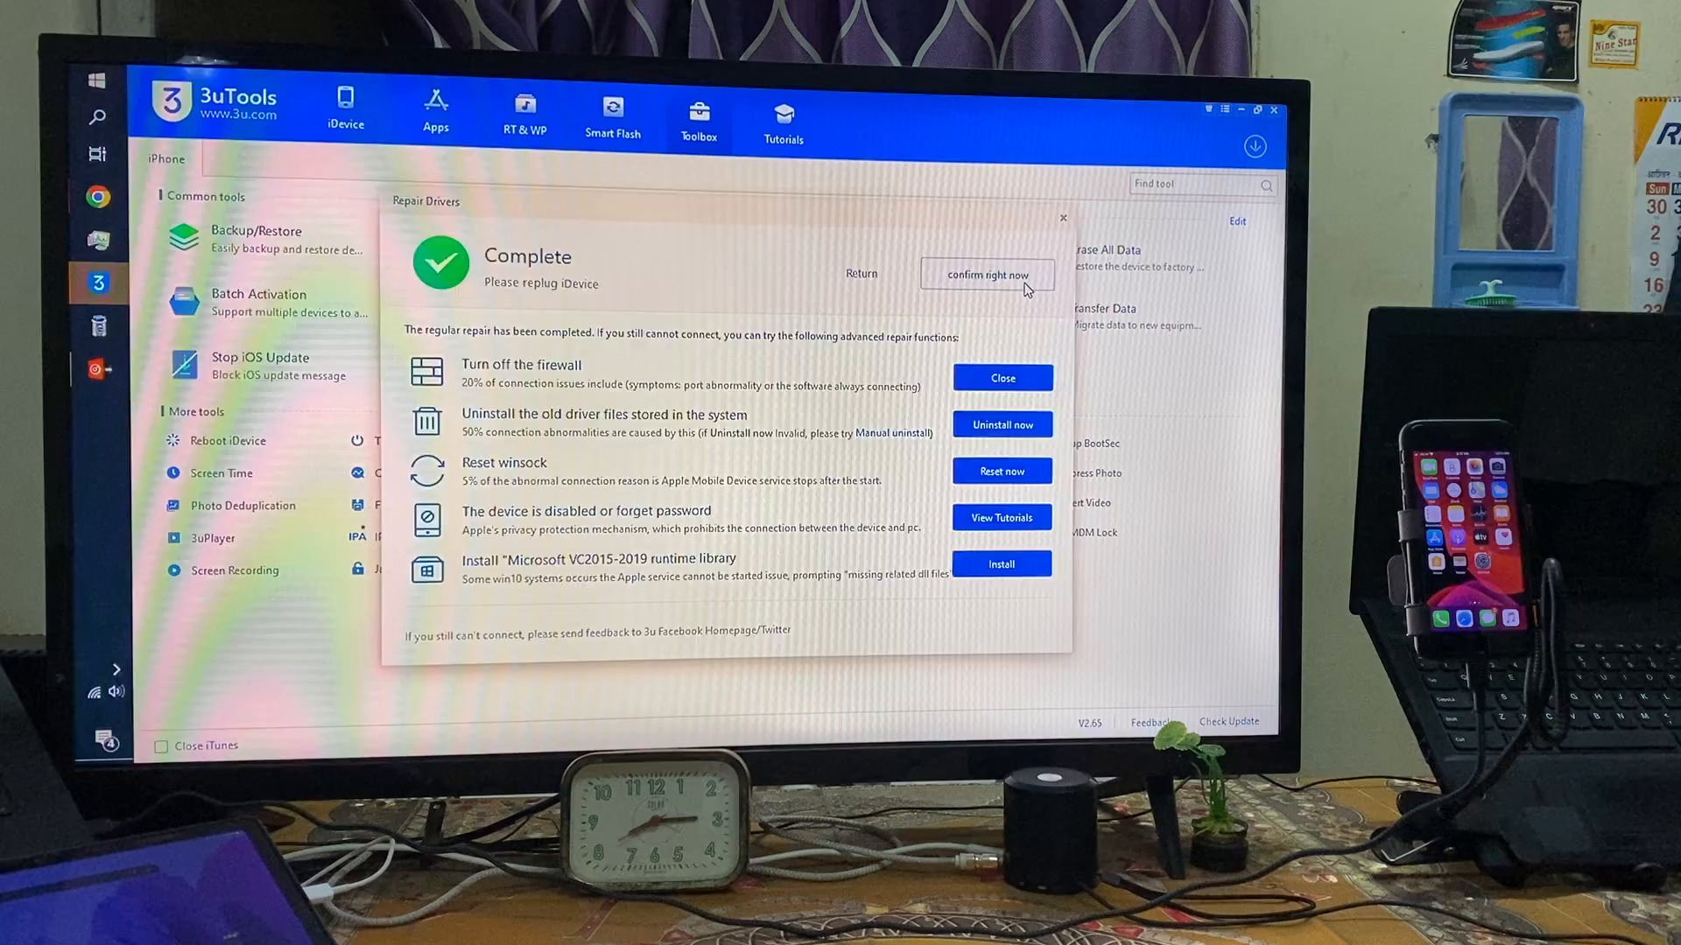
Confirm the completed driver repair in 3uTools and bring iTunes back up.
click(984, 274)
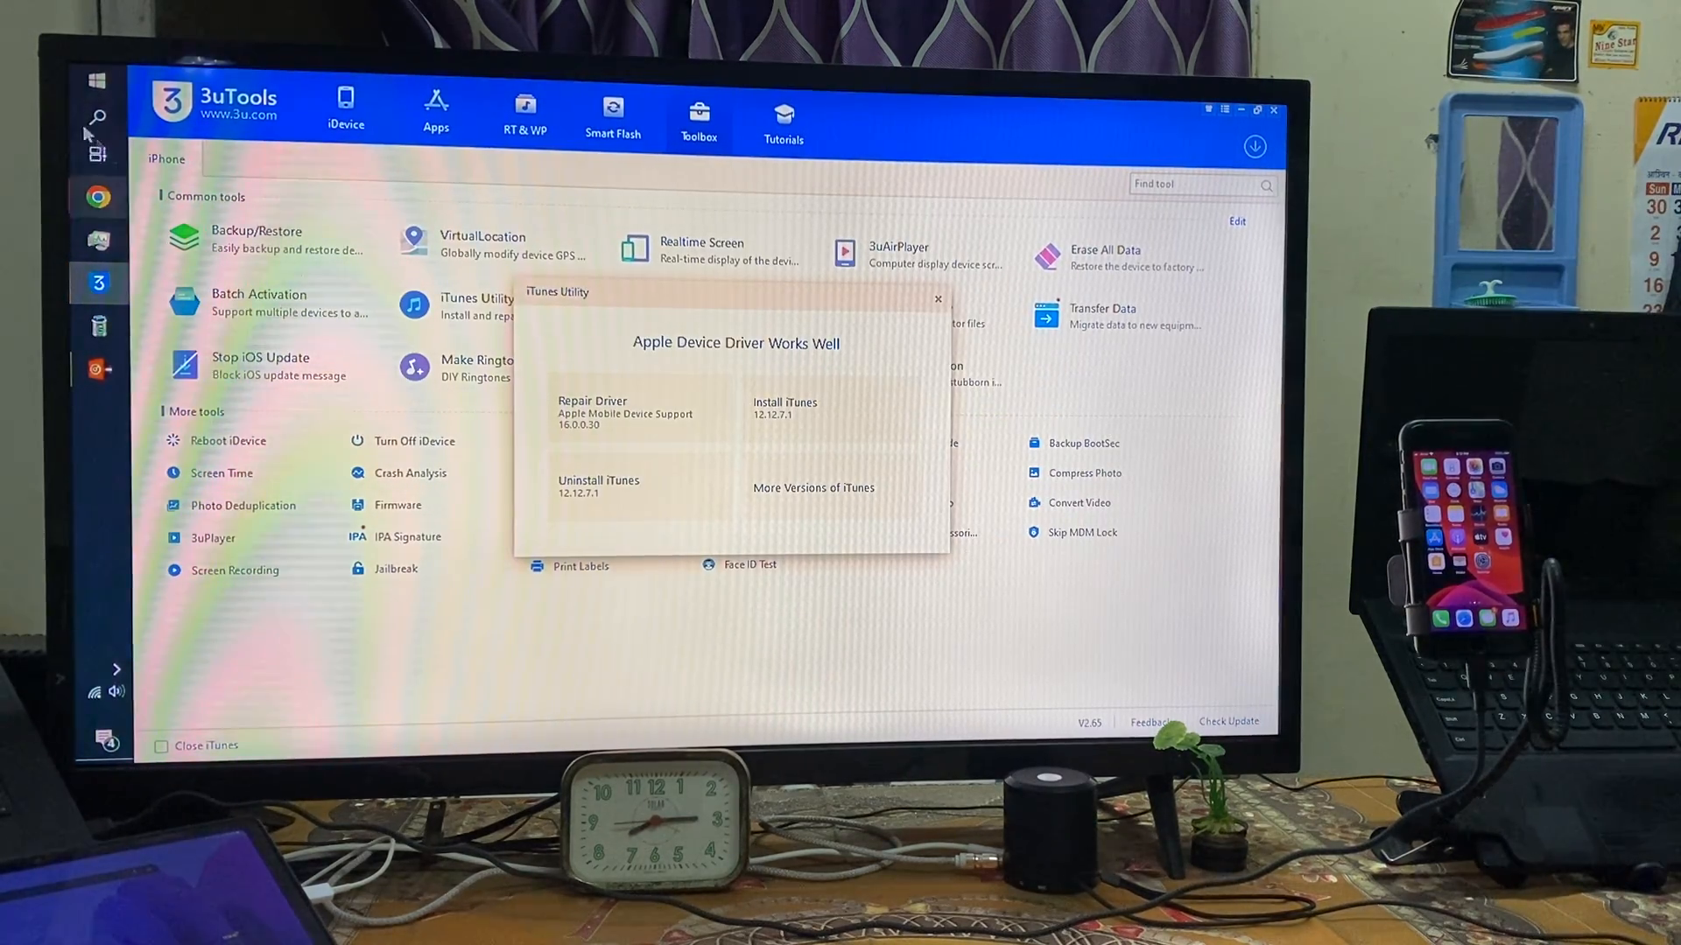
click(97, 80)
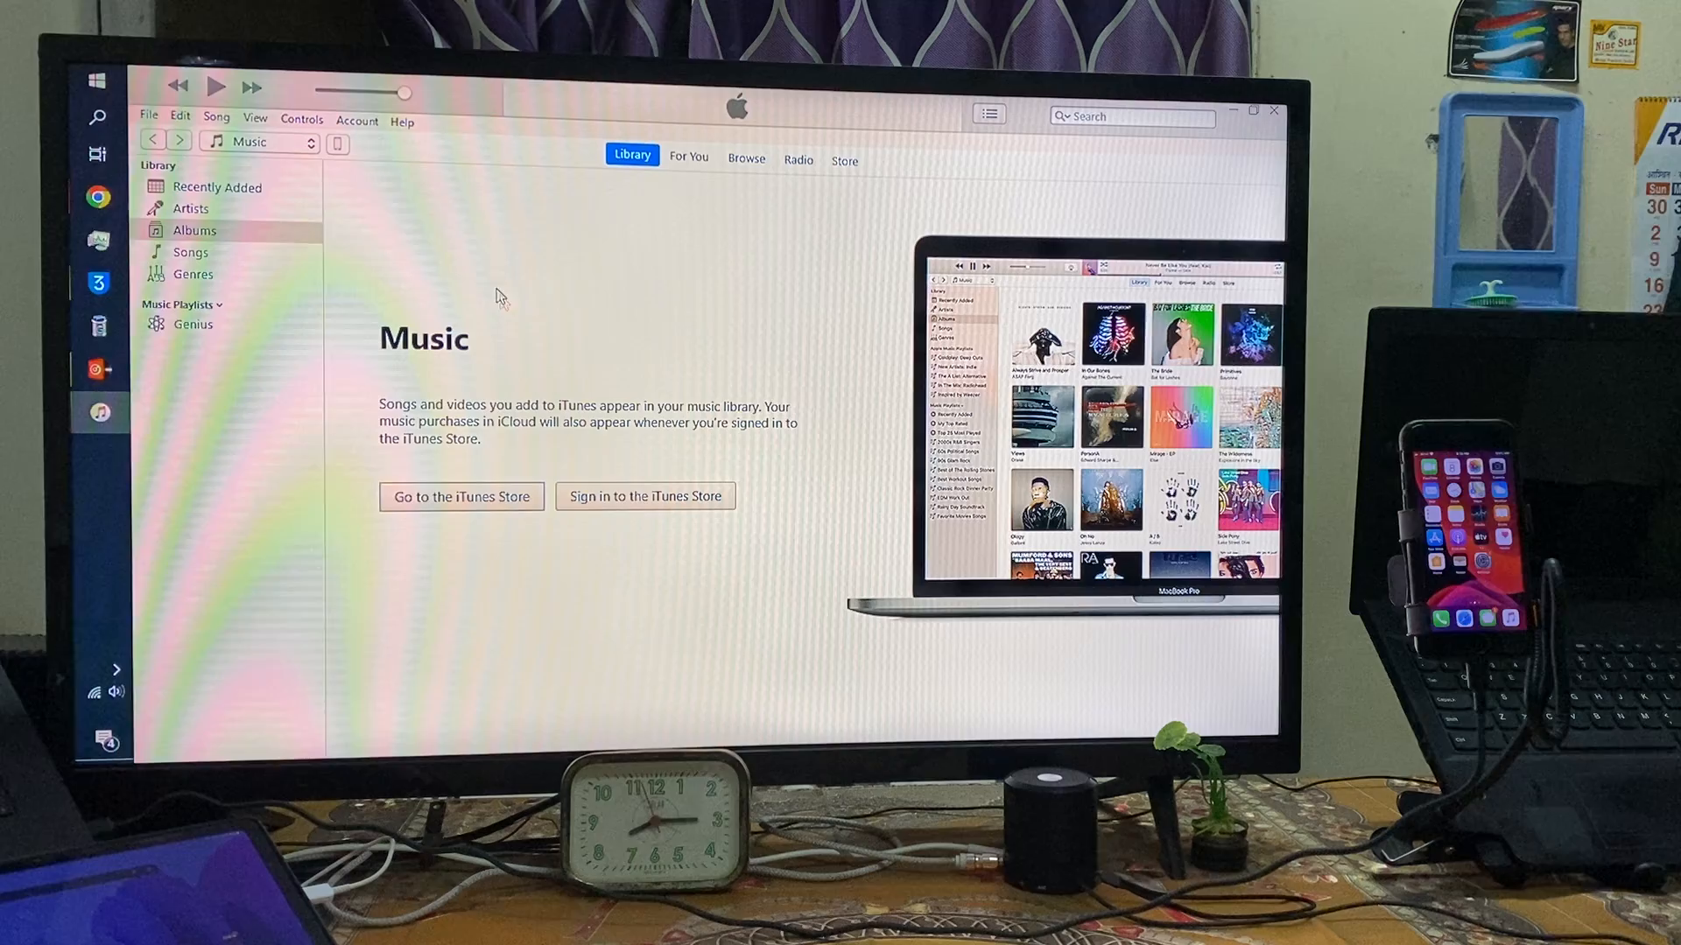
Show the iPhone in iTunes, decline update and iCloud offers, then view its 3uTools iDevice info.
click(338, 144)
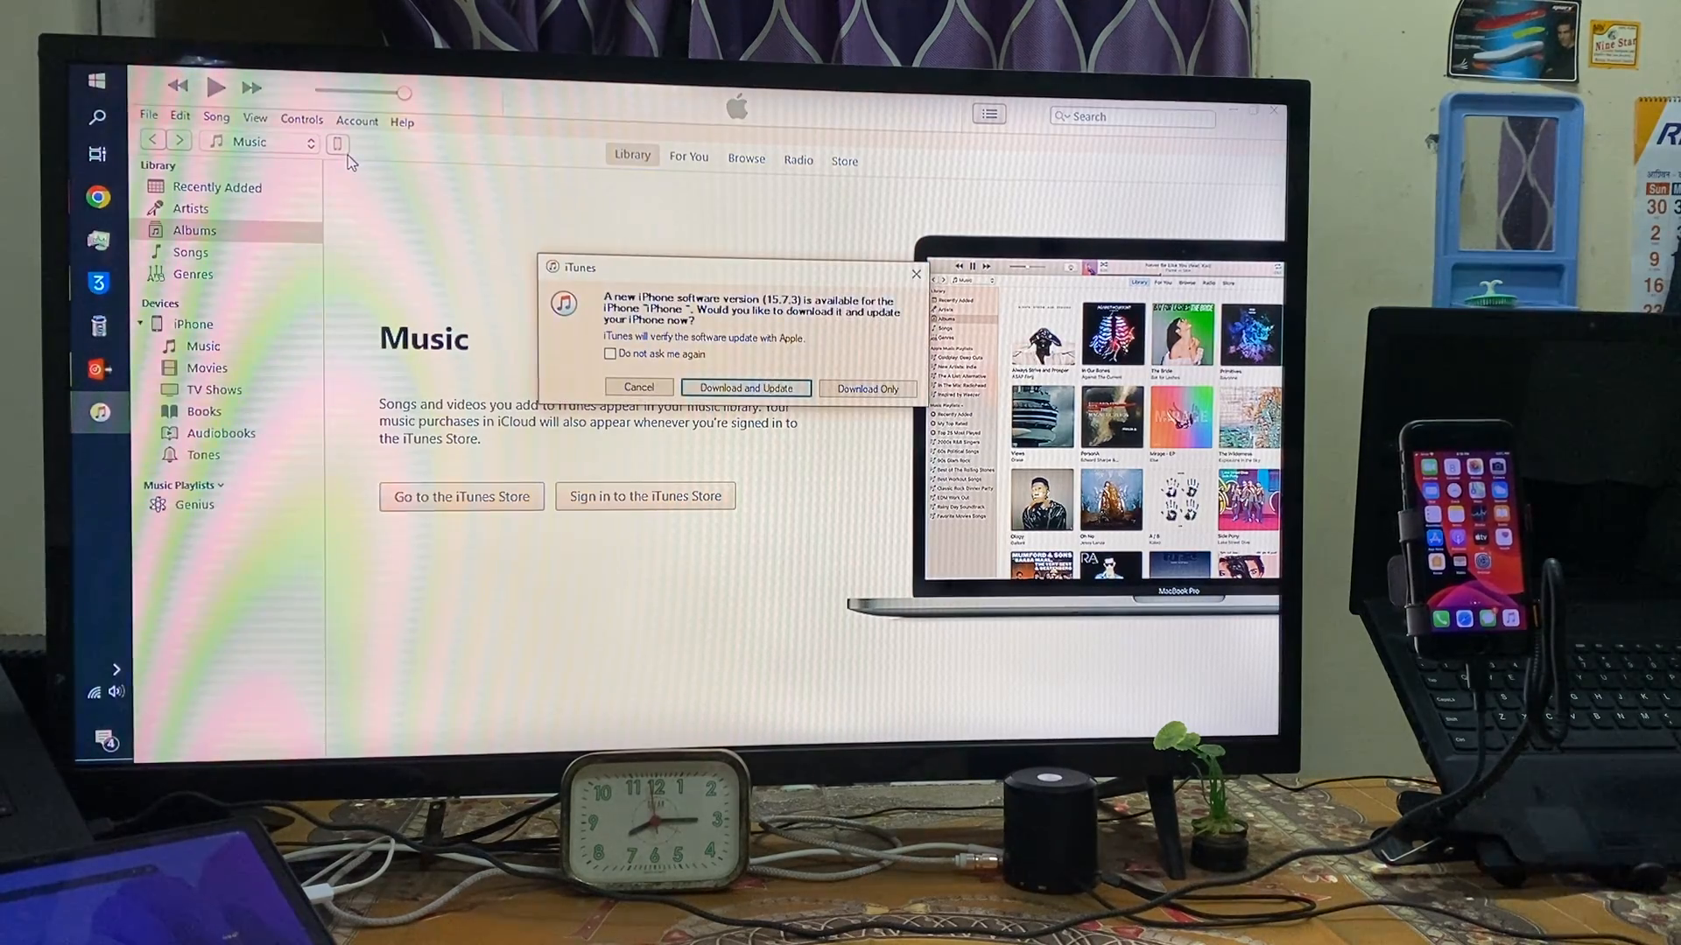
mouse_move(352, 171)
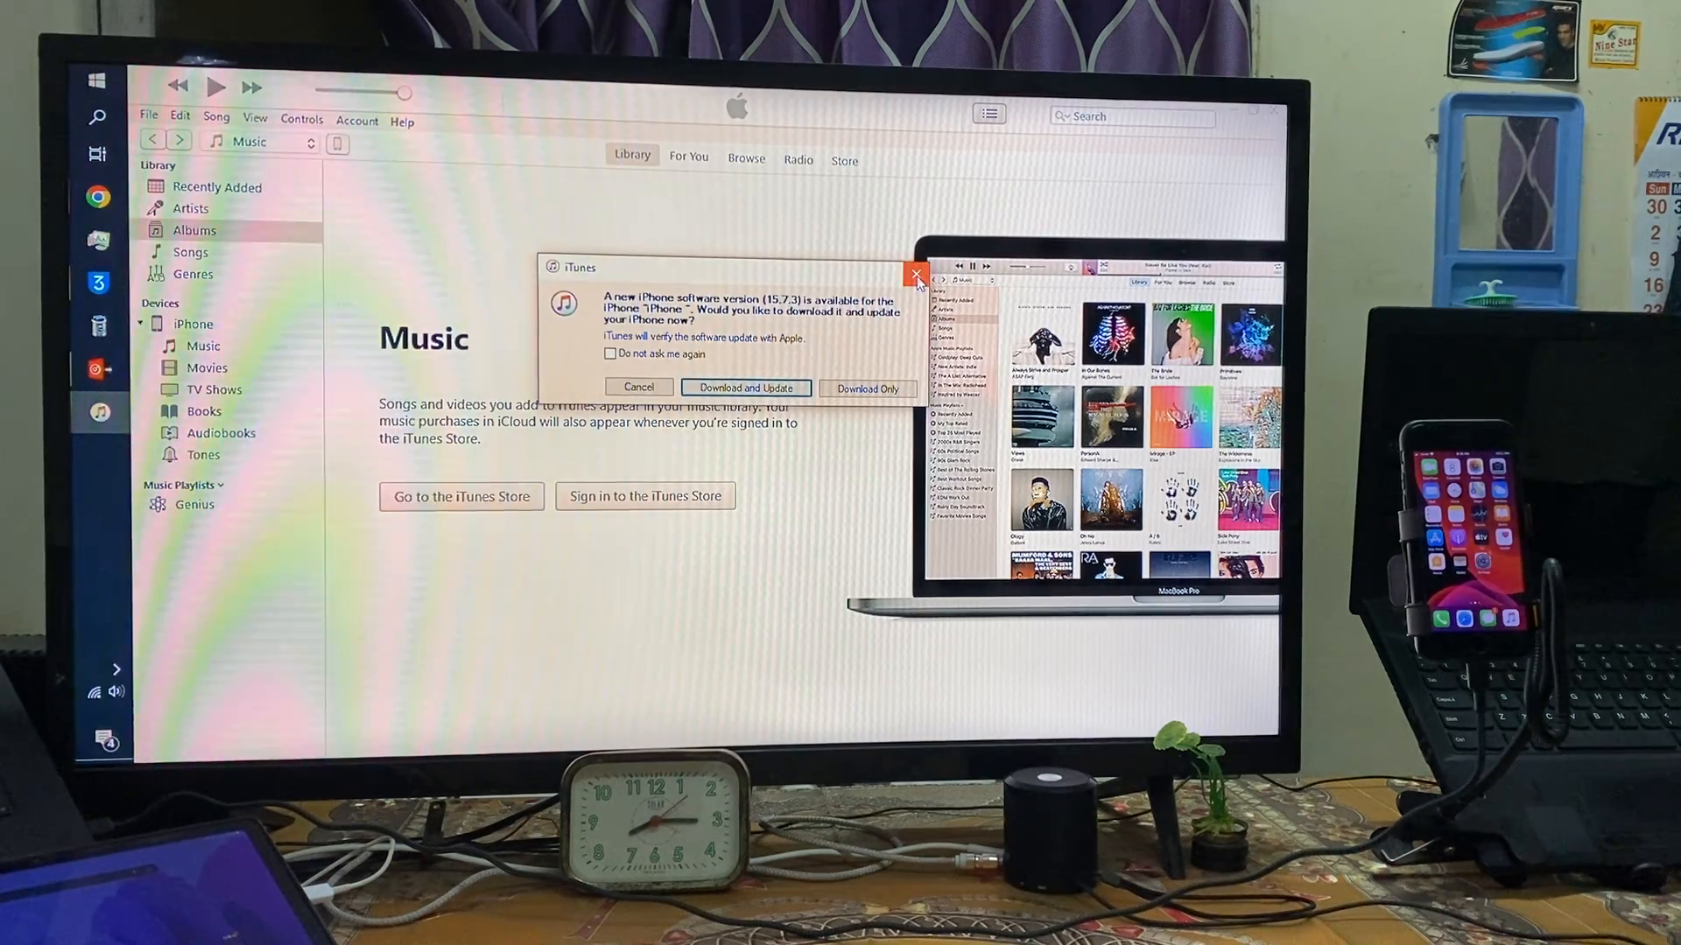
click(916, 274)
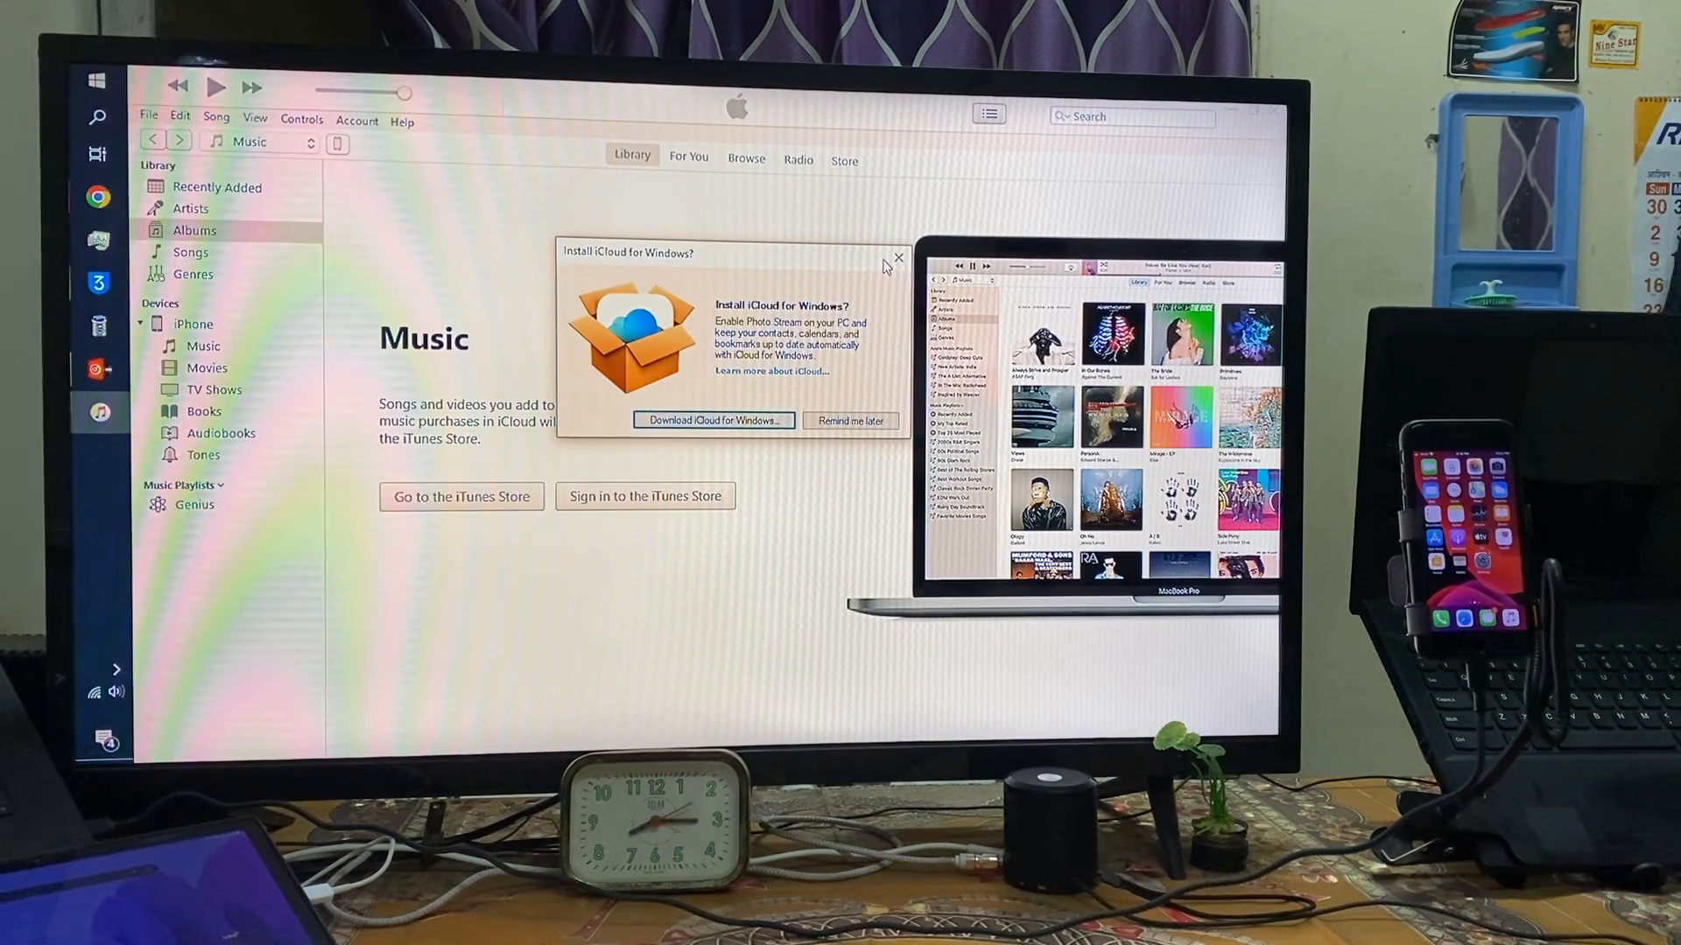
click(898, 259)
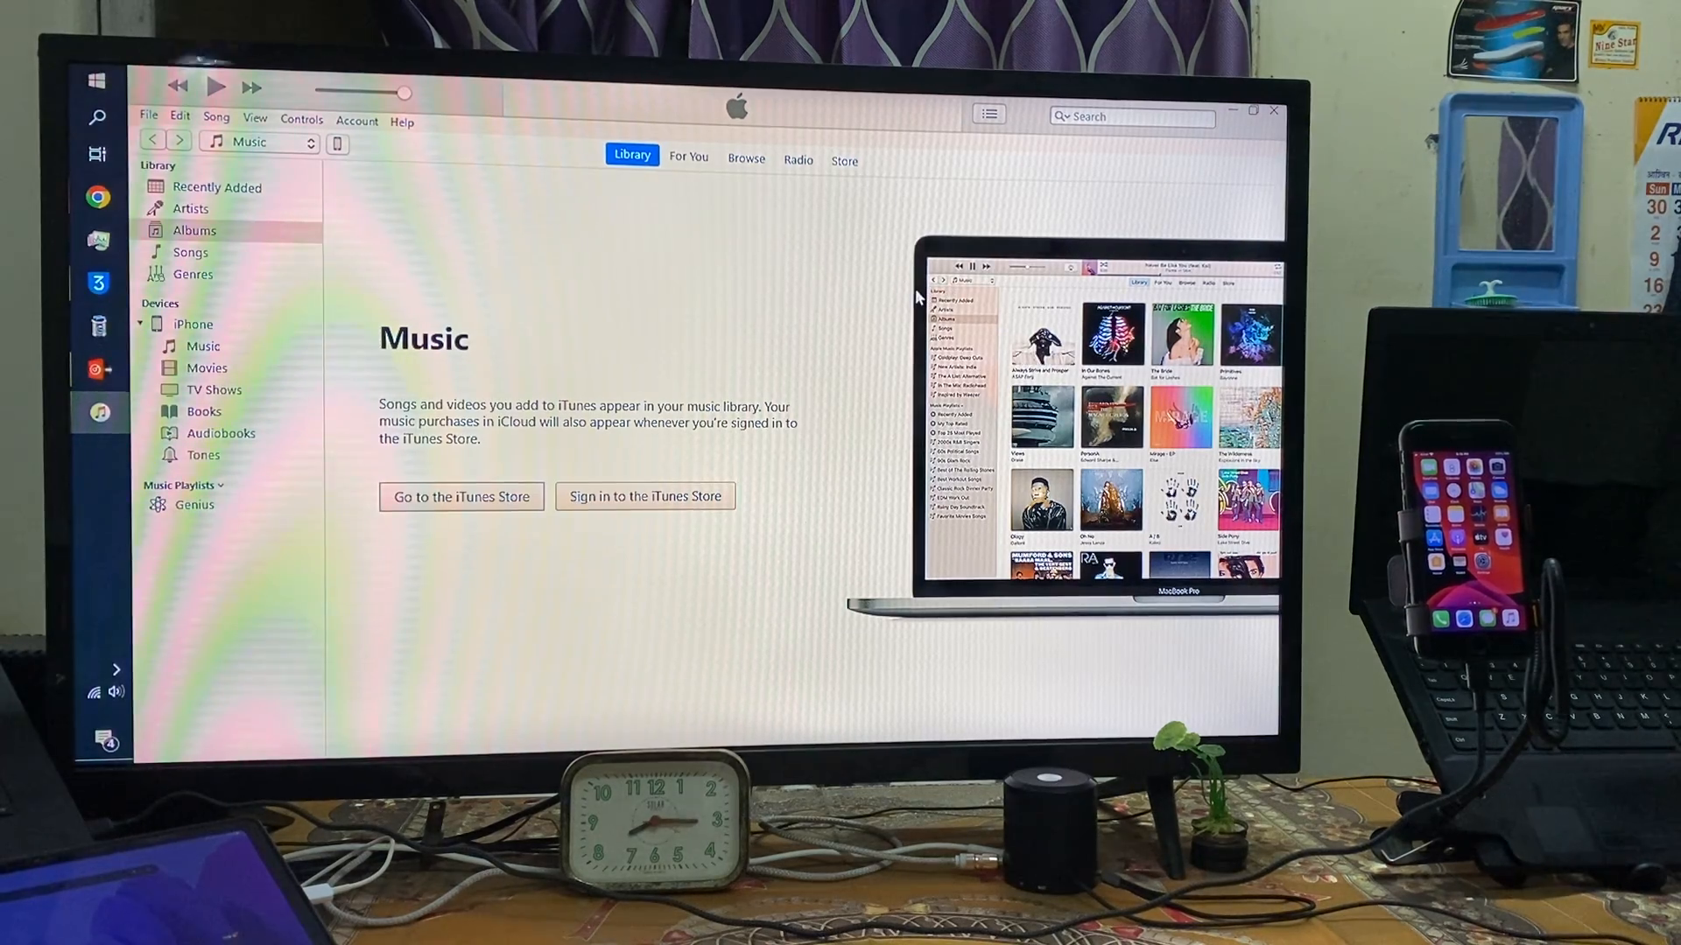
mouse_move(865, 319)
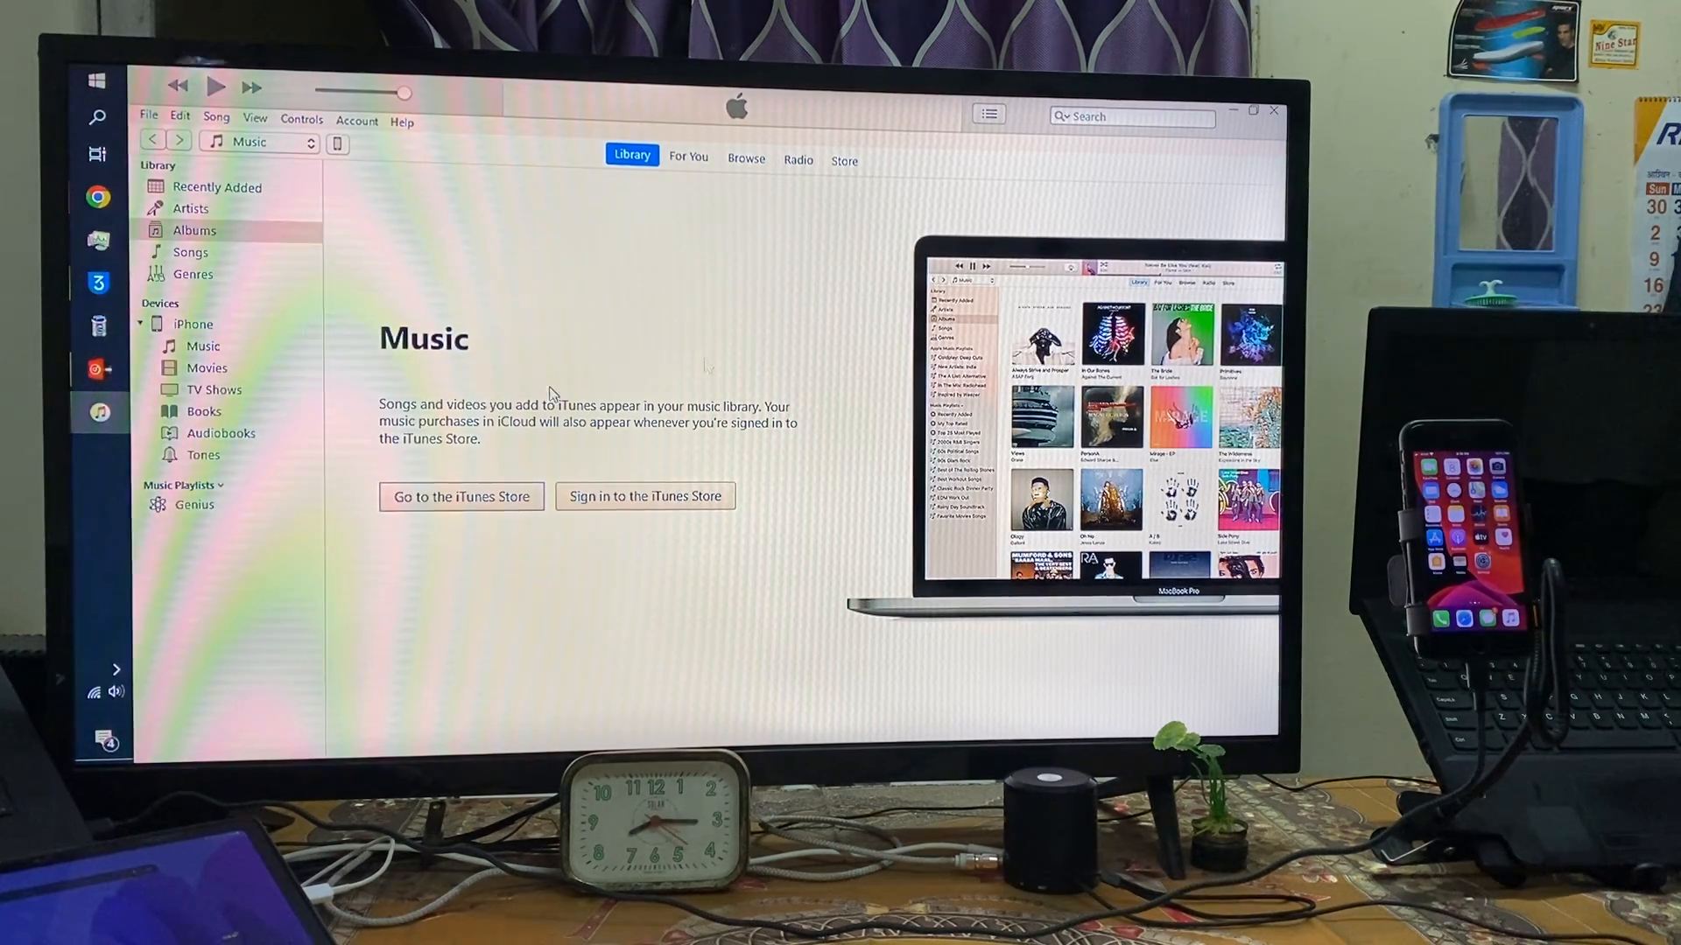
mouse_move(464, 237)
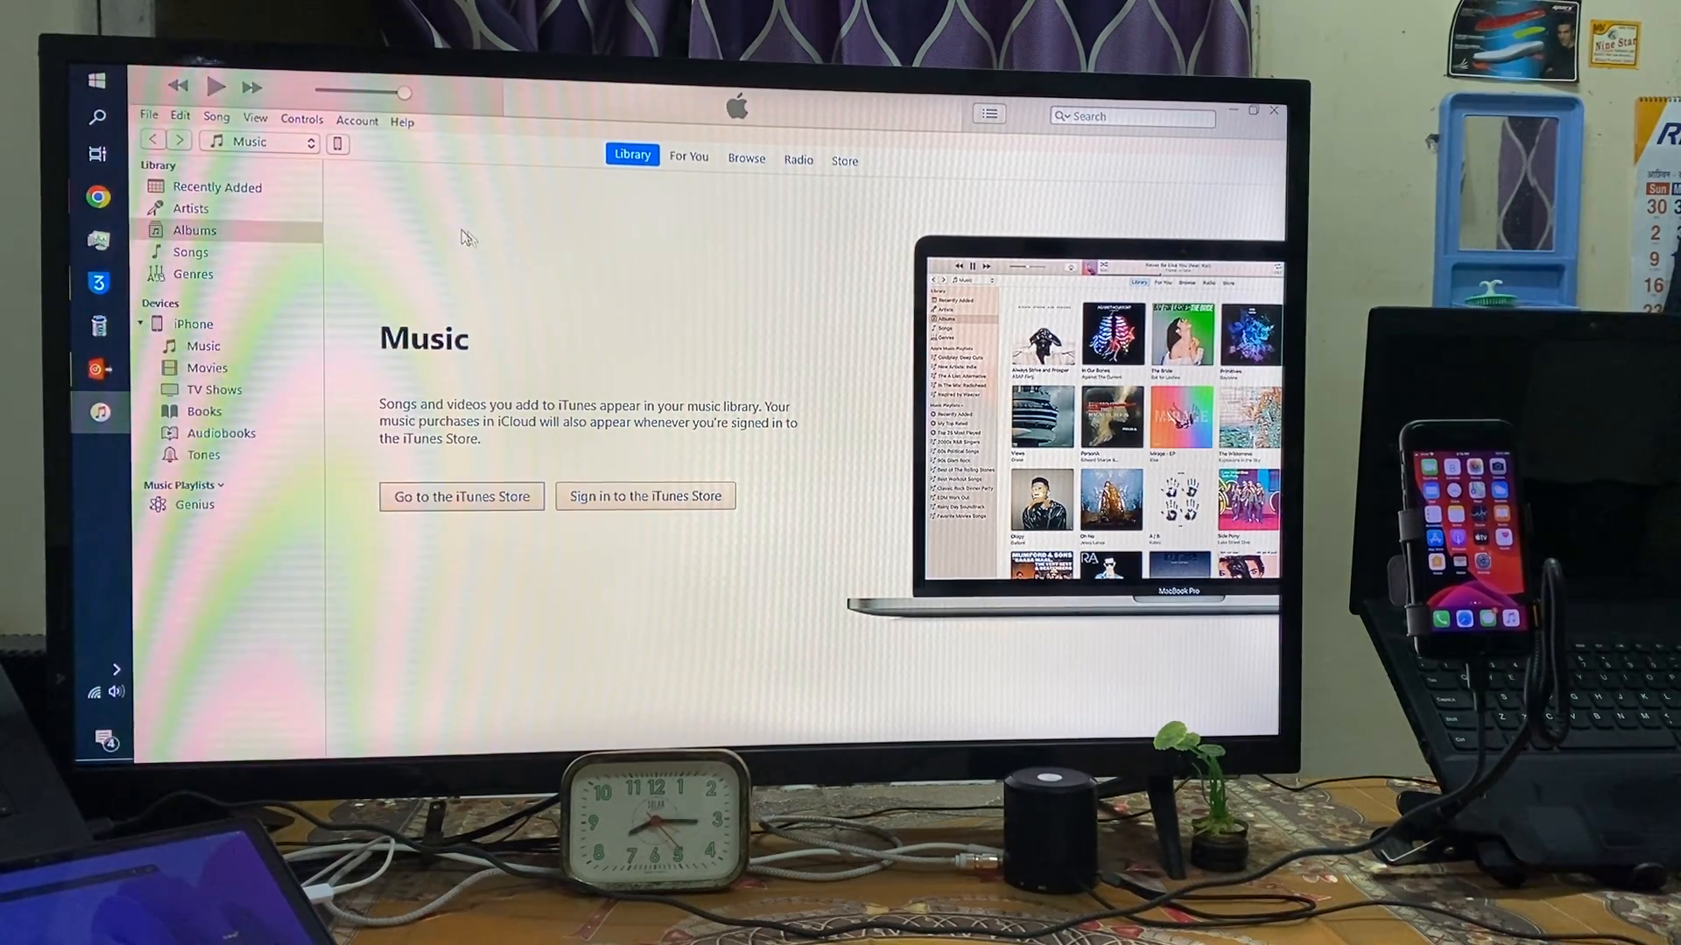
mouse_move(687, 619)
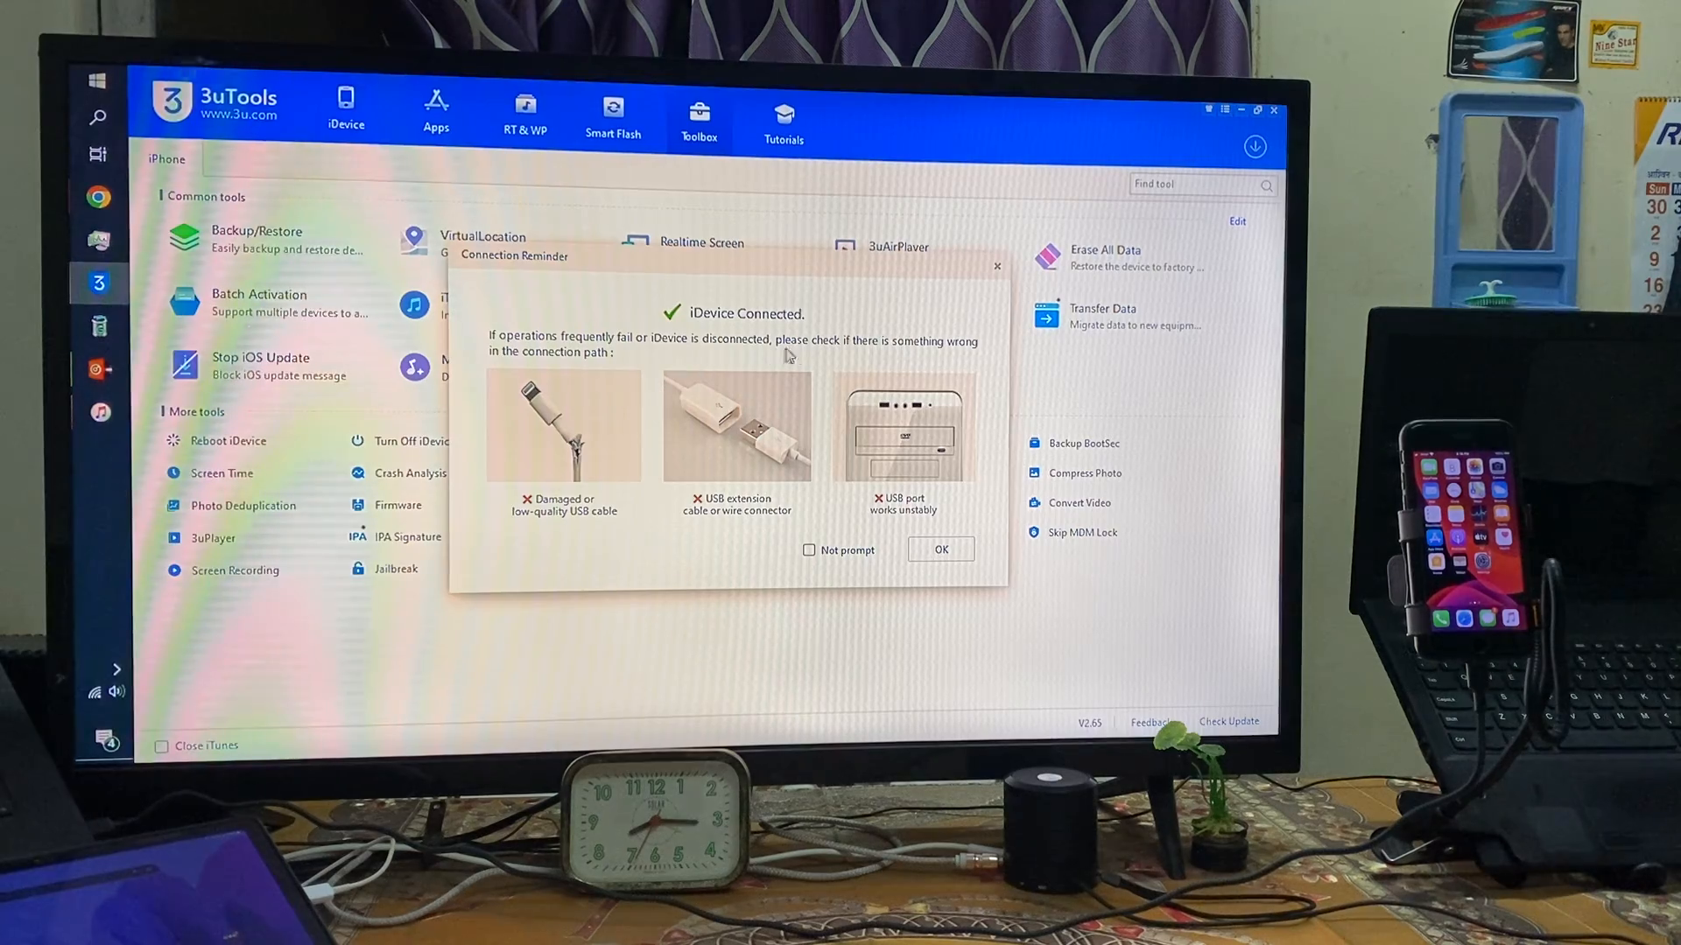
click(939, 549)
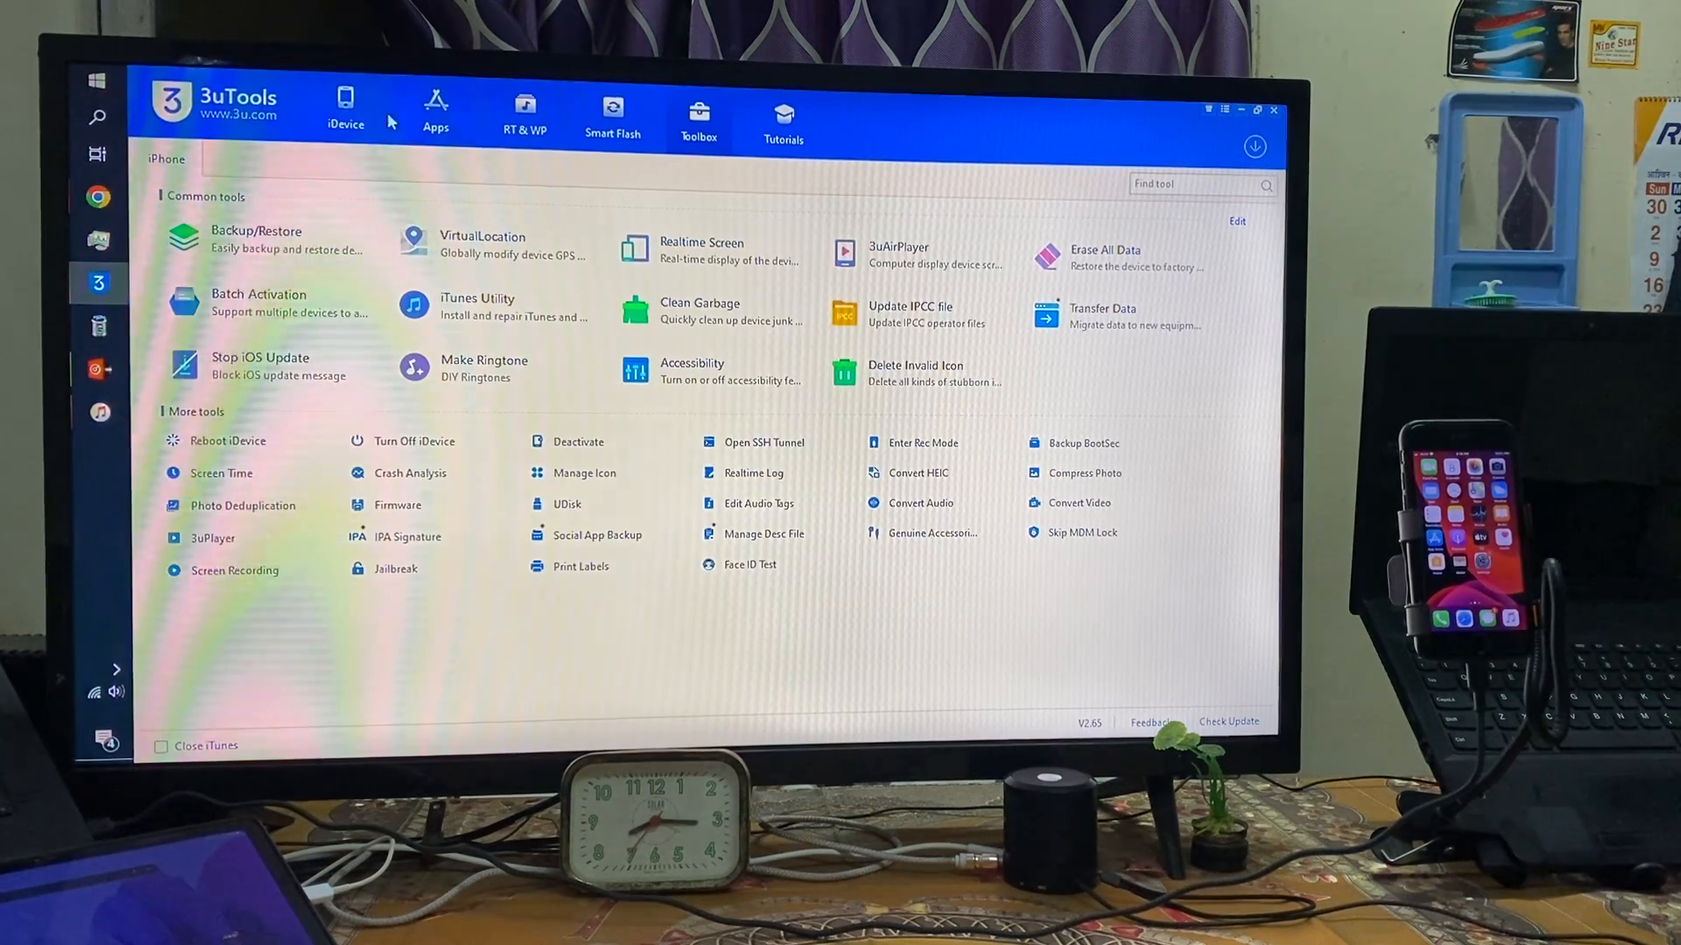
click(345, 107)
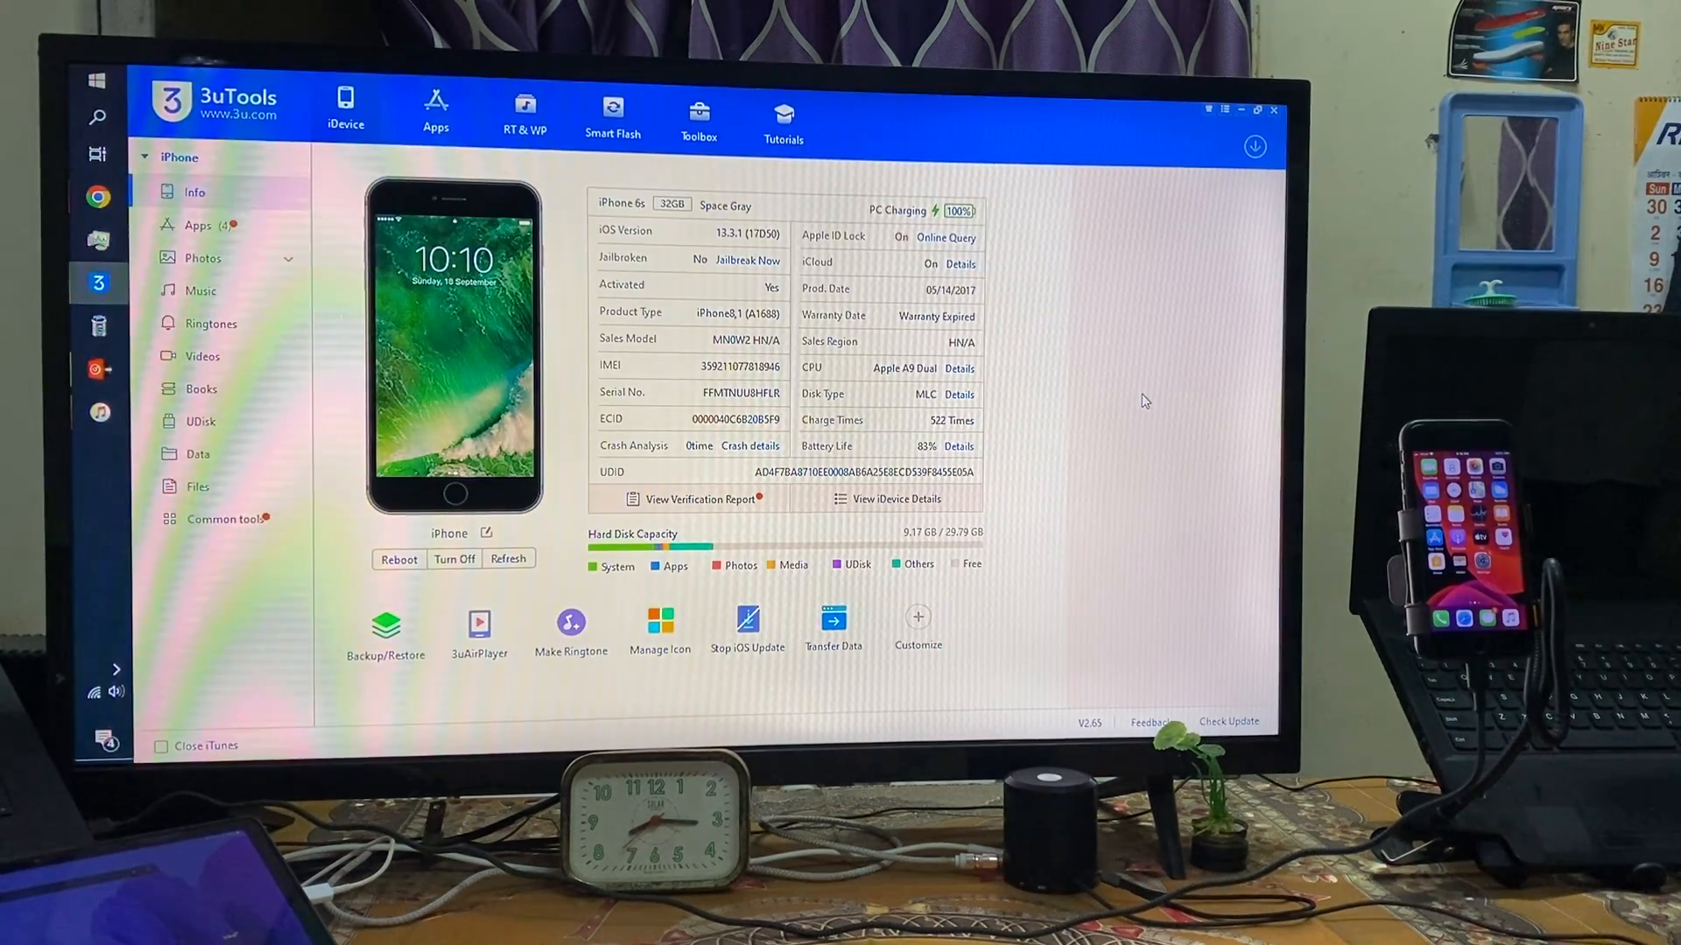